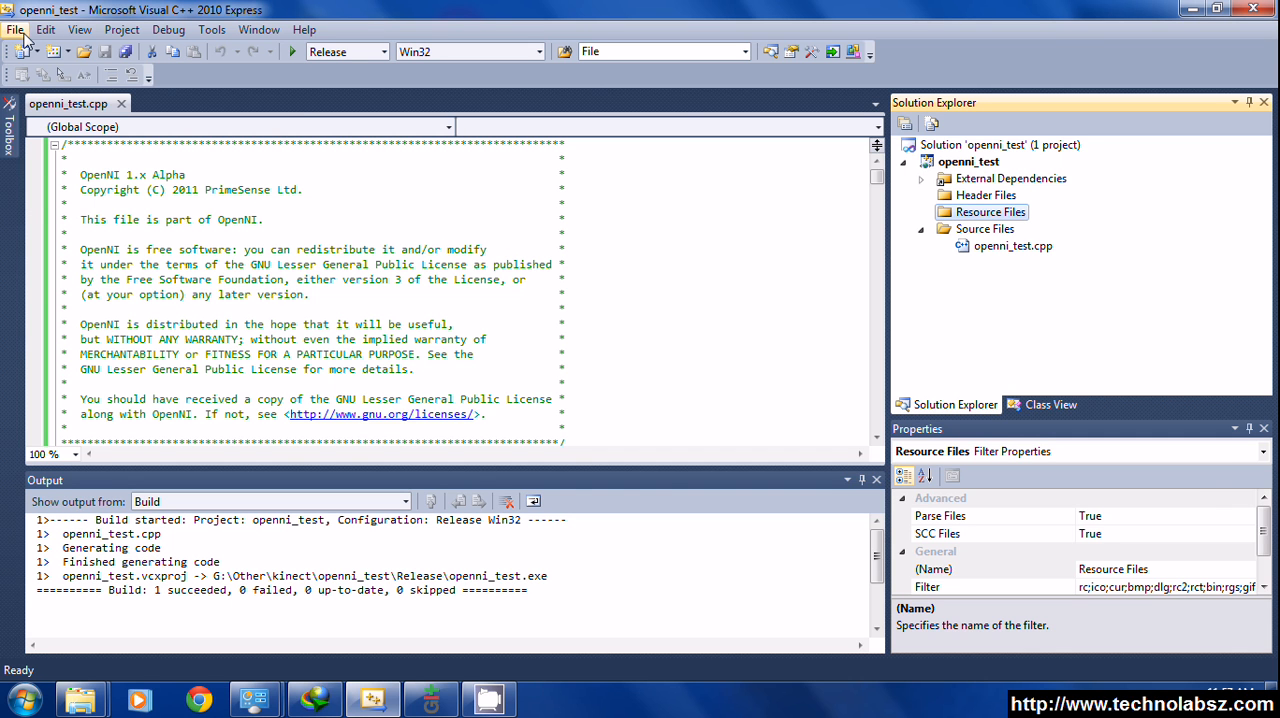
# Start a New Project named 'open' in Visual C++ and then cancel the setup.
pyautogui.click(260, 28)
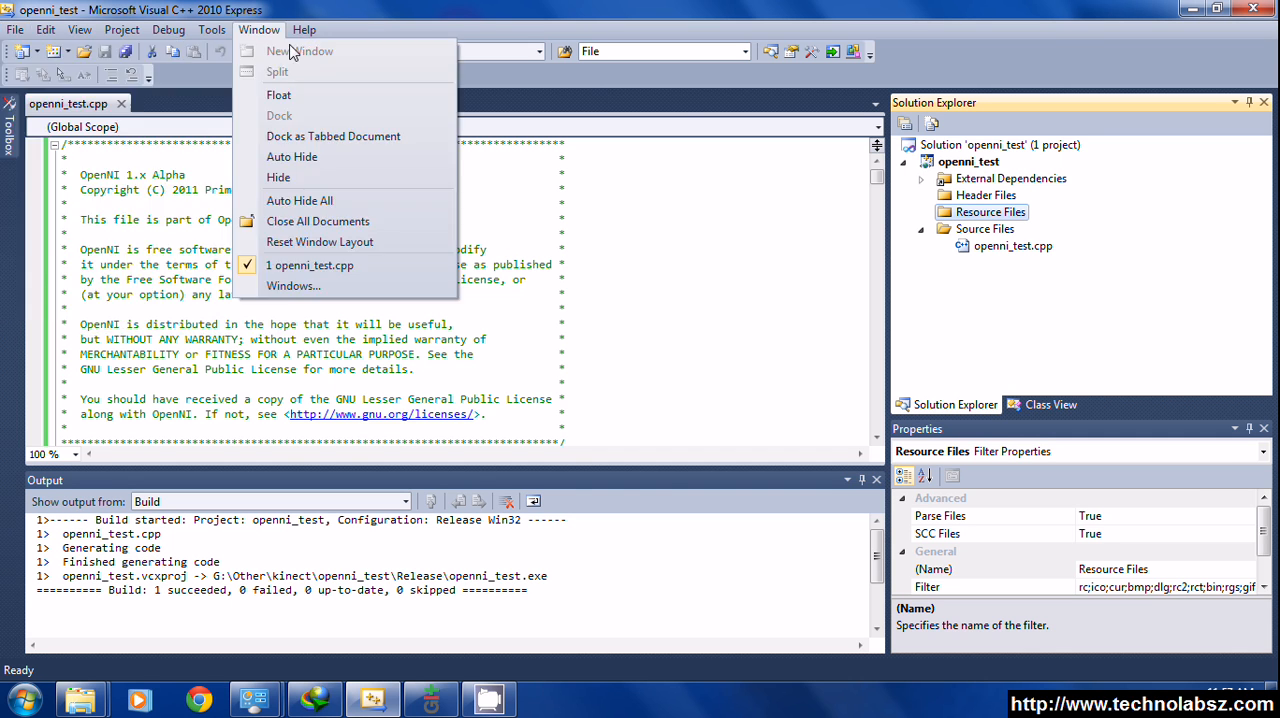
pyautogui.click(16, 28)
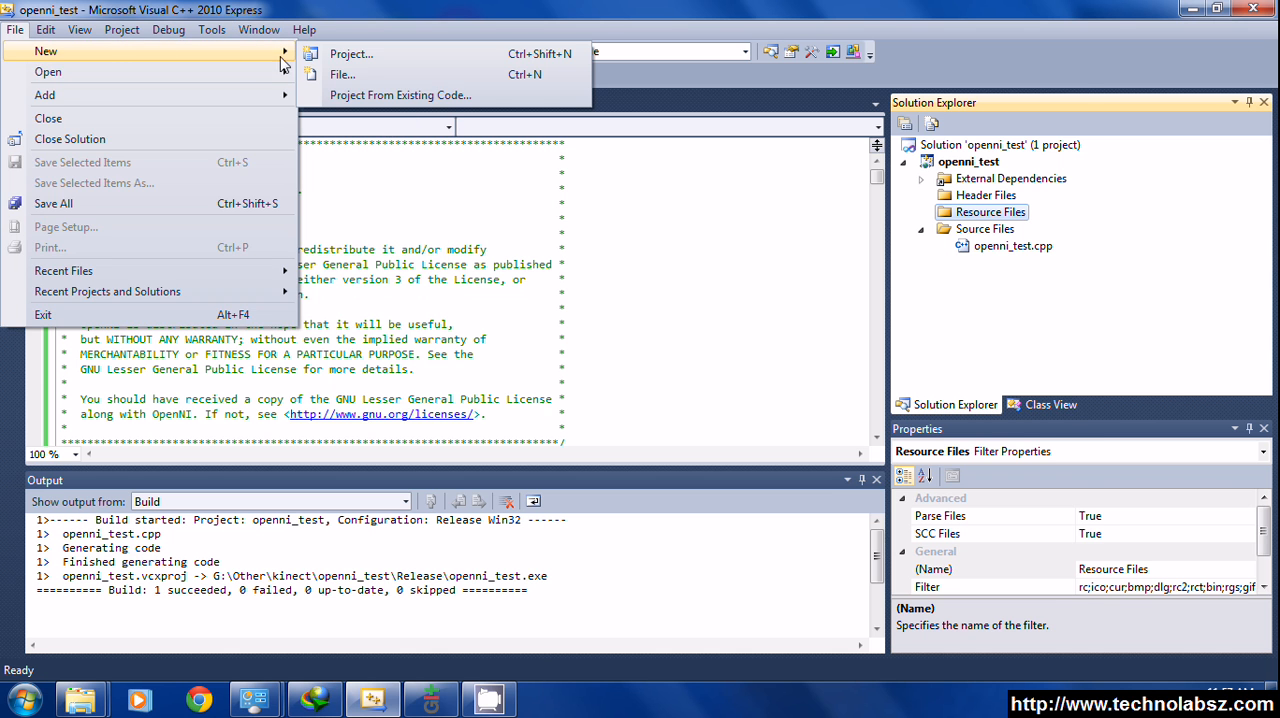
pyautogui.click(352, 54)
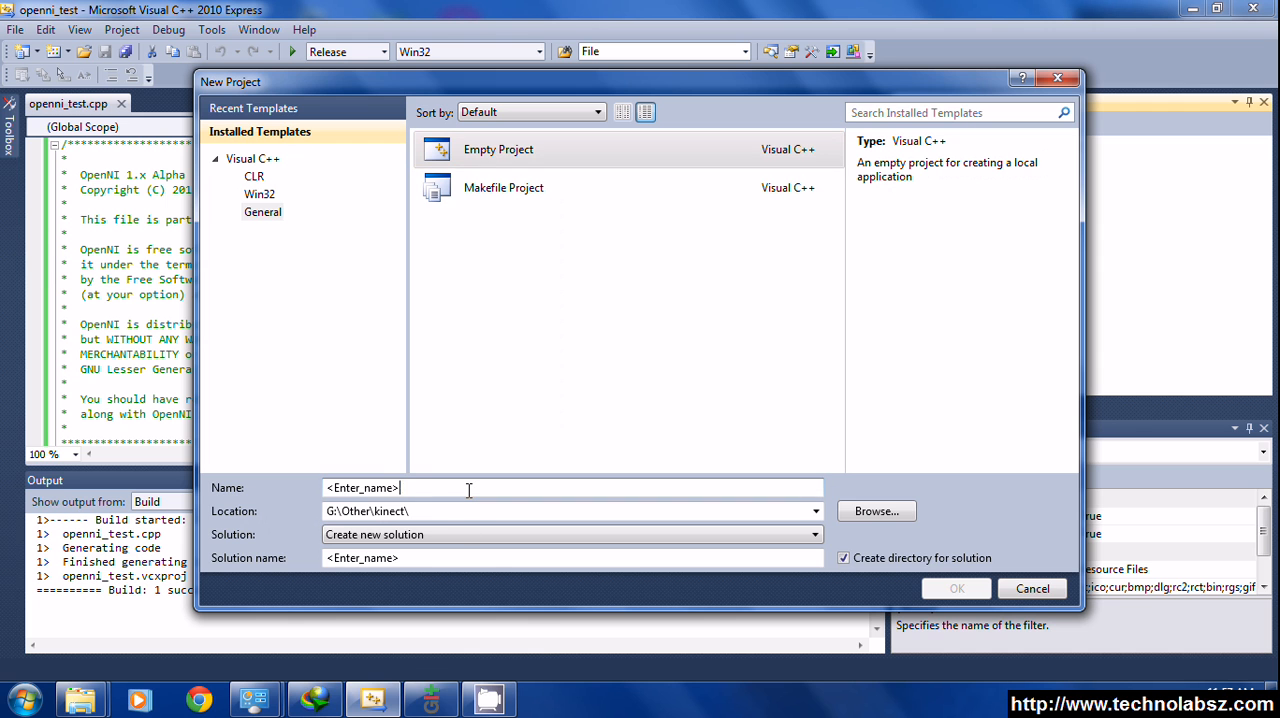
pyautogui.click(450, 488)
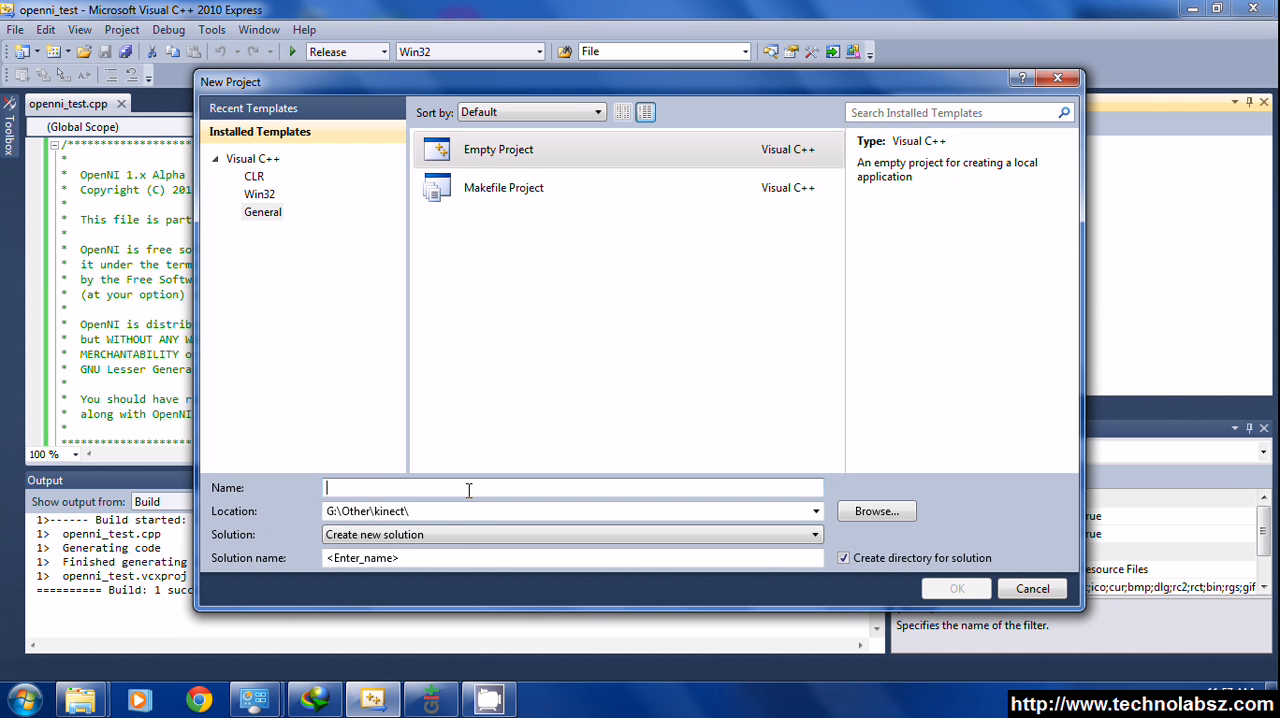
pyautogui.write('openni_test')
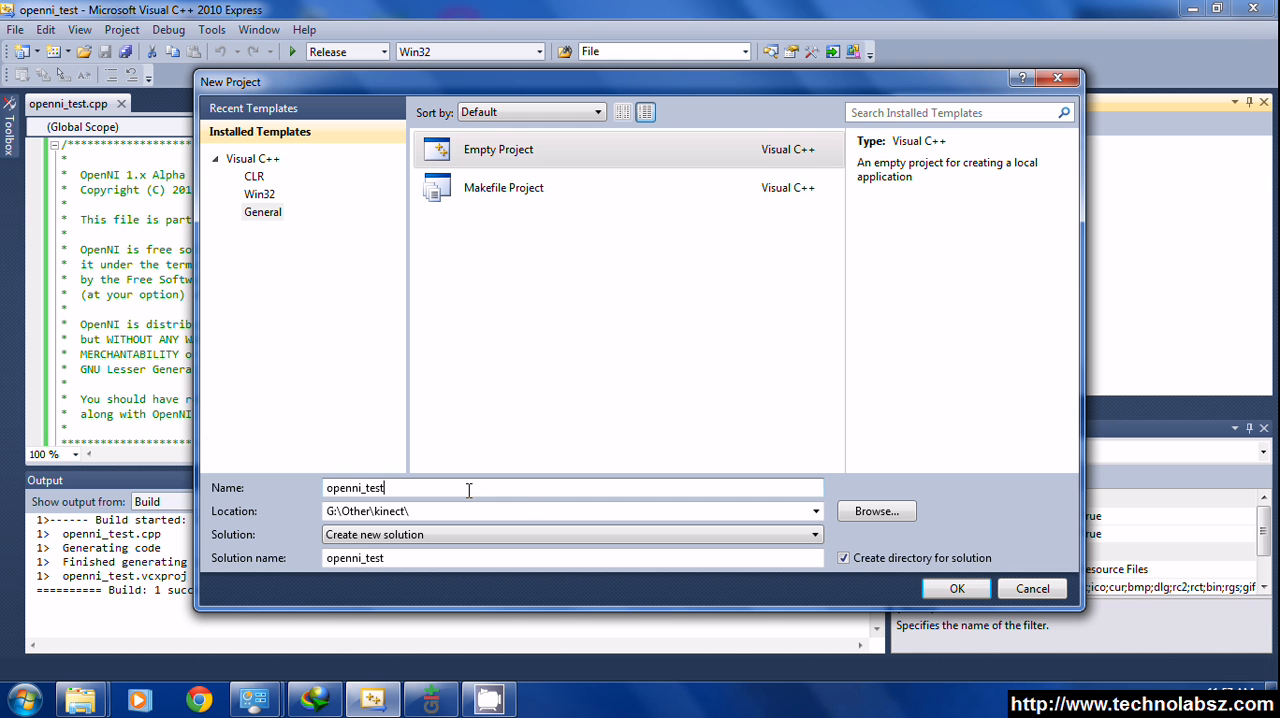
pyautogui.click(956, 588)
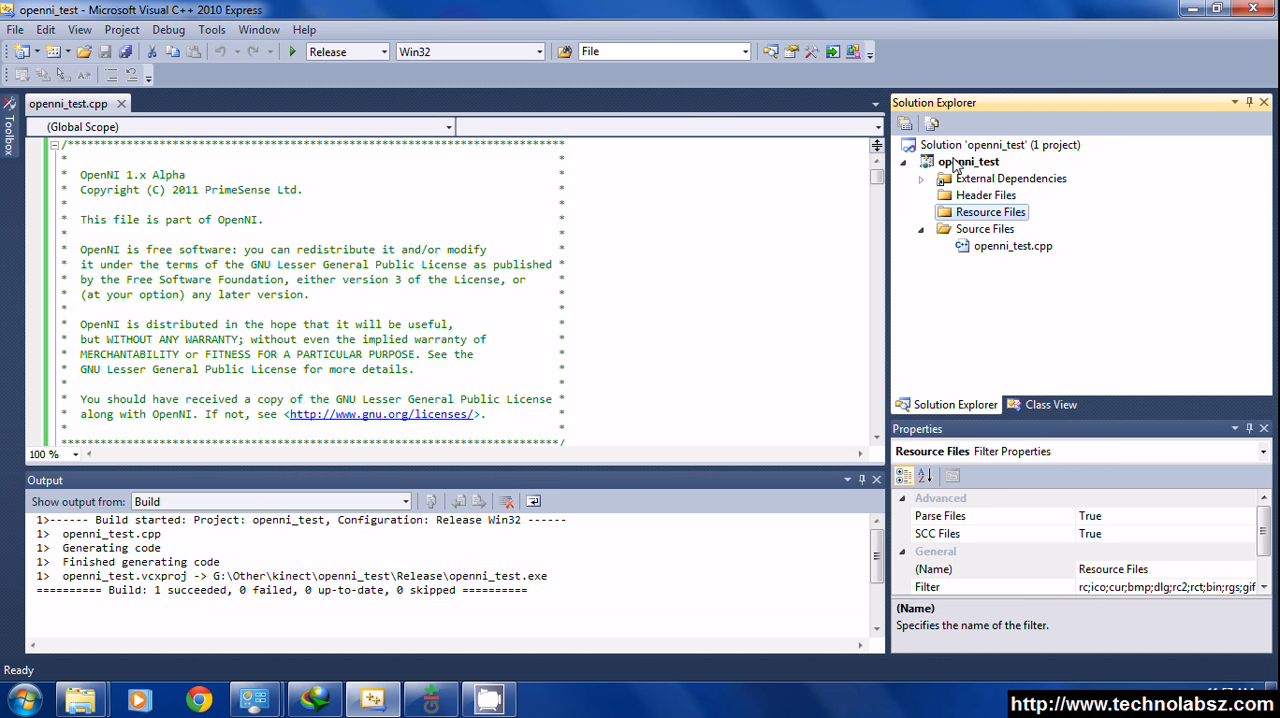
# Begin adding a new file to the project's source files and cancel it.
pyautogui.rightClick(984, 228)
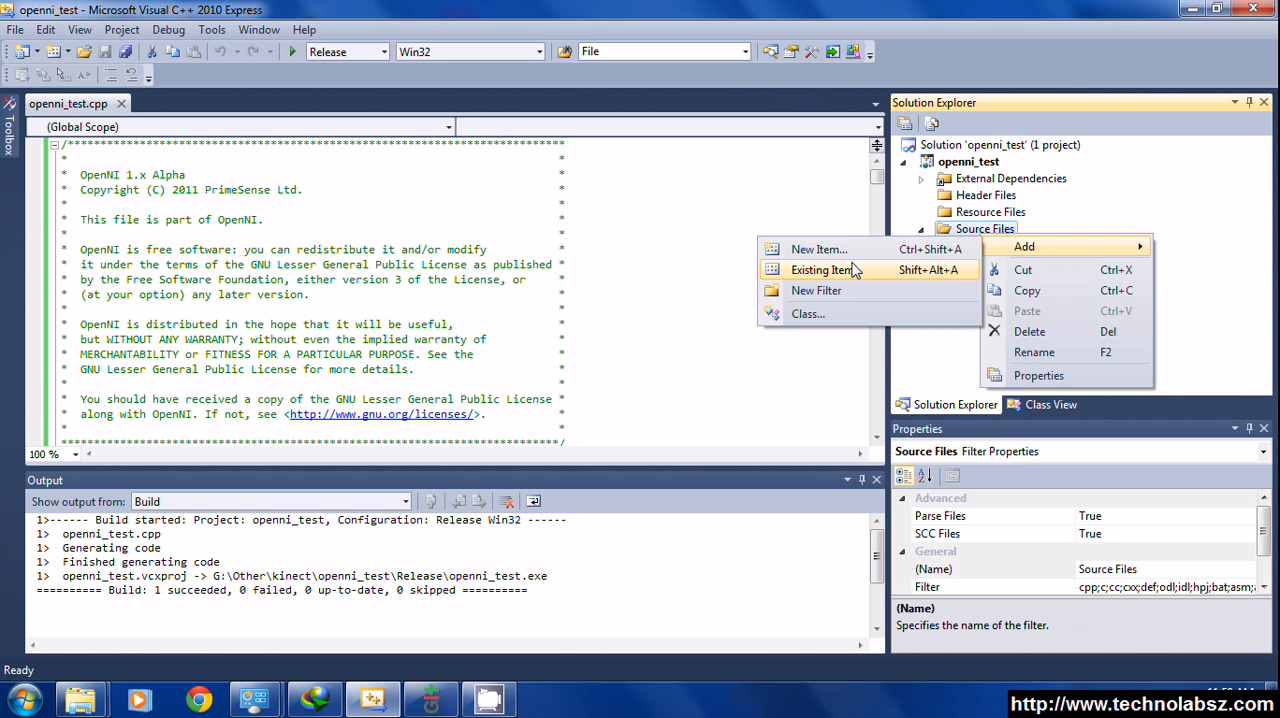
pyautogui.click(816, 248)
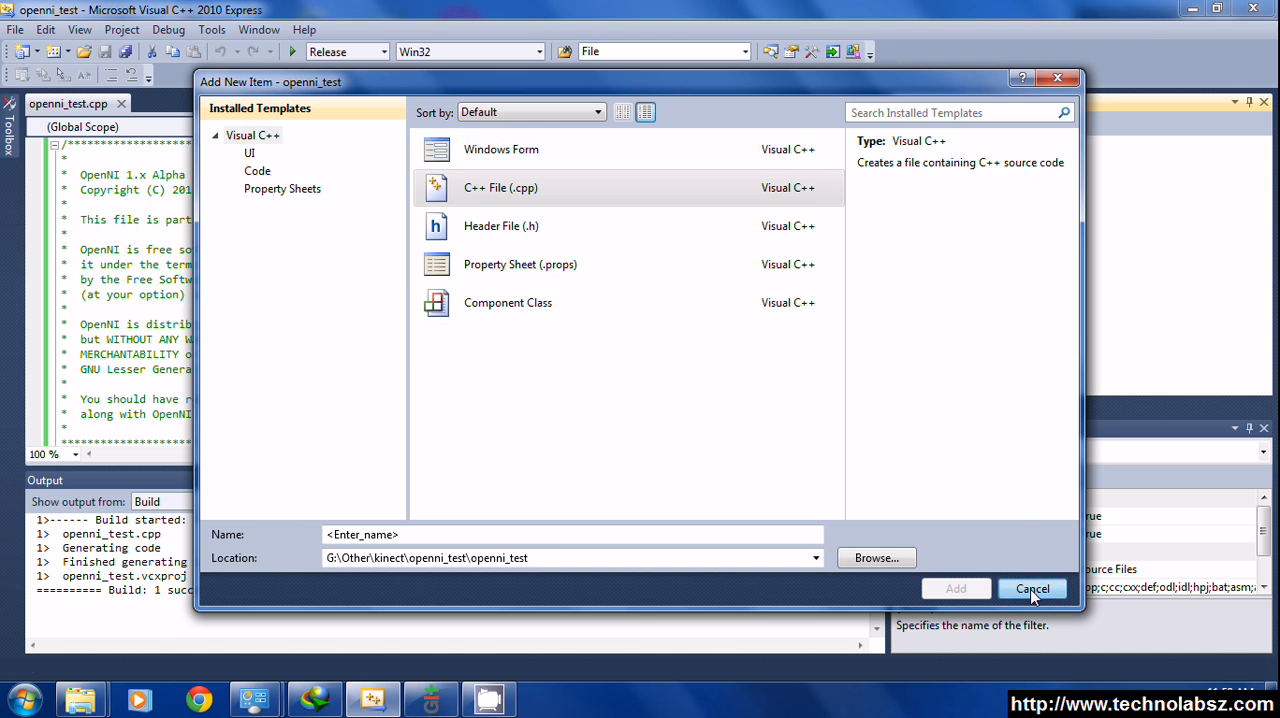
pyautogui.click(1032, 588)
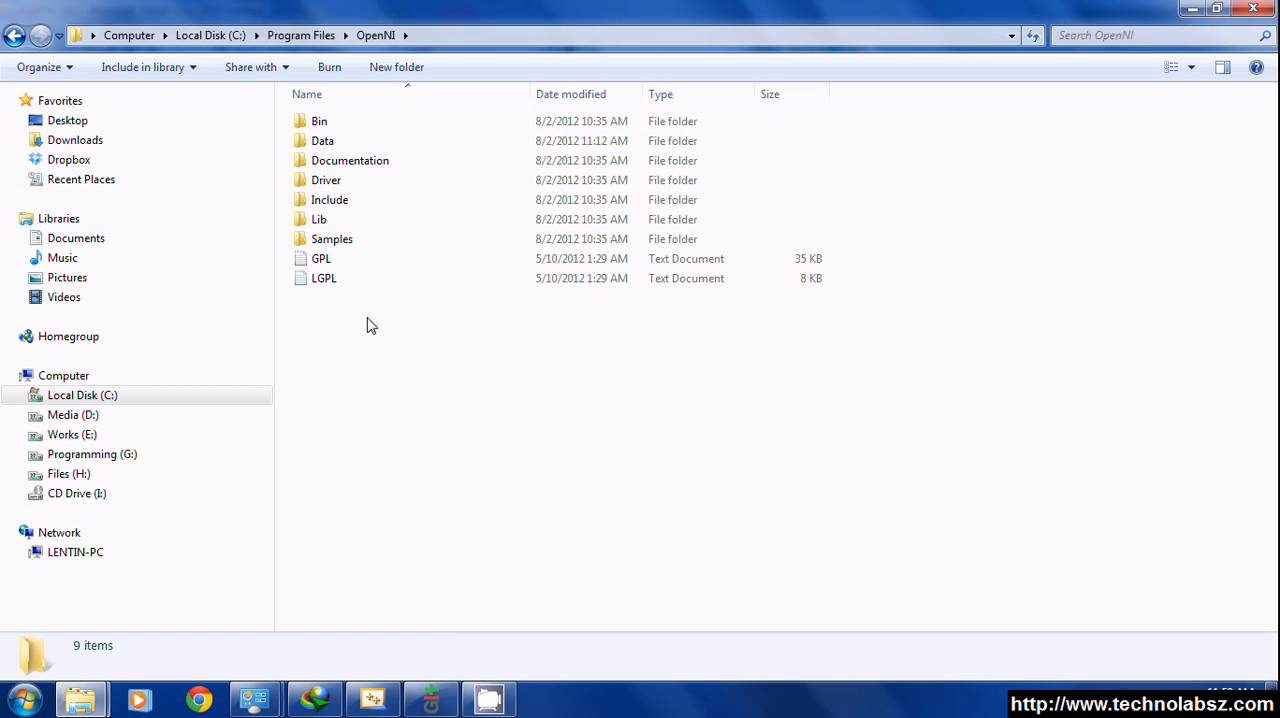
# Browse to OpenNI\Samples\NiSimpleViewer in Explorer and act on NiSimpleViewer.cpp from its context menu.
pyautogui.click(332, 238)
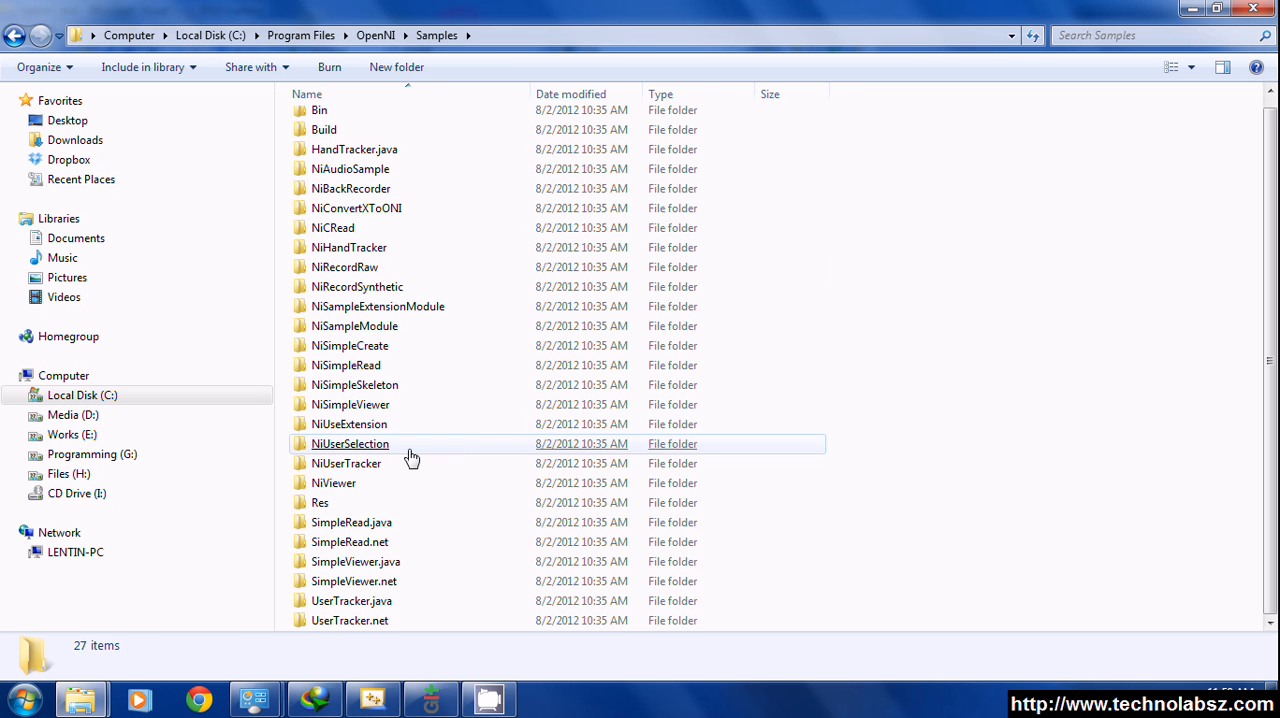
pyautogui.click(334, 482)
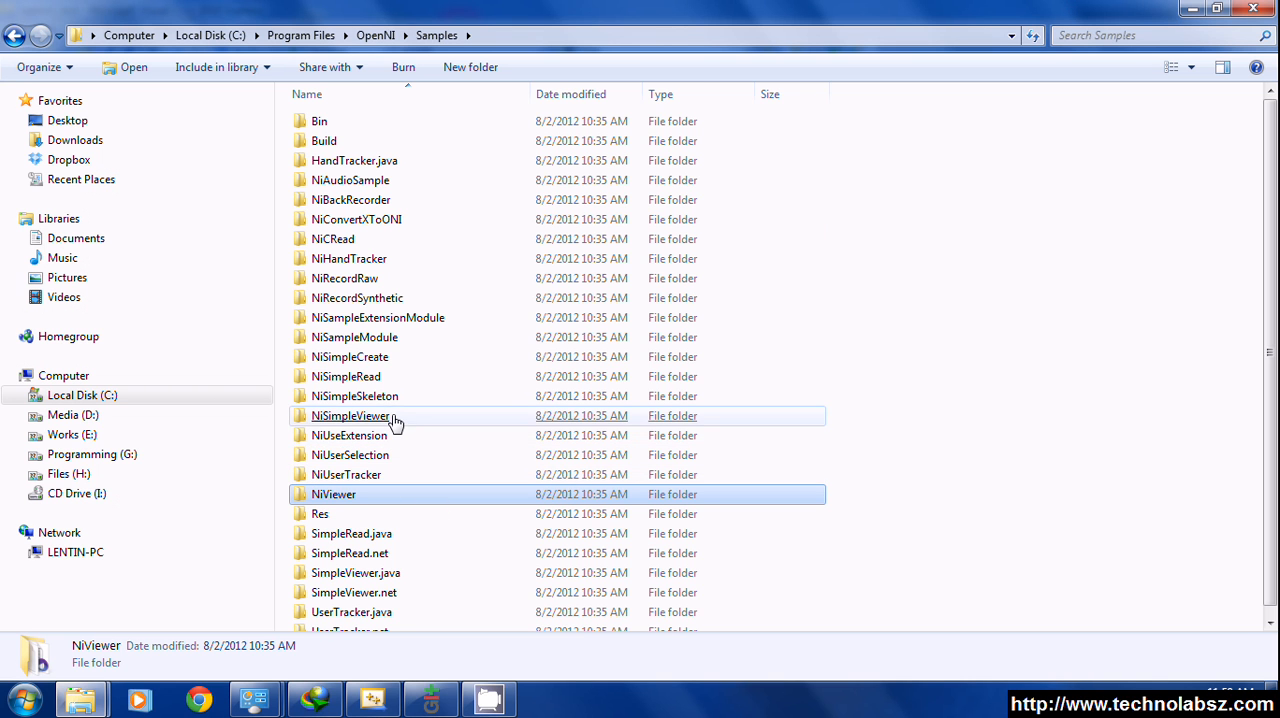
pyautogui.doubleClick(350, 416)
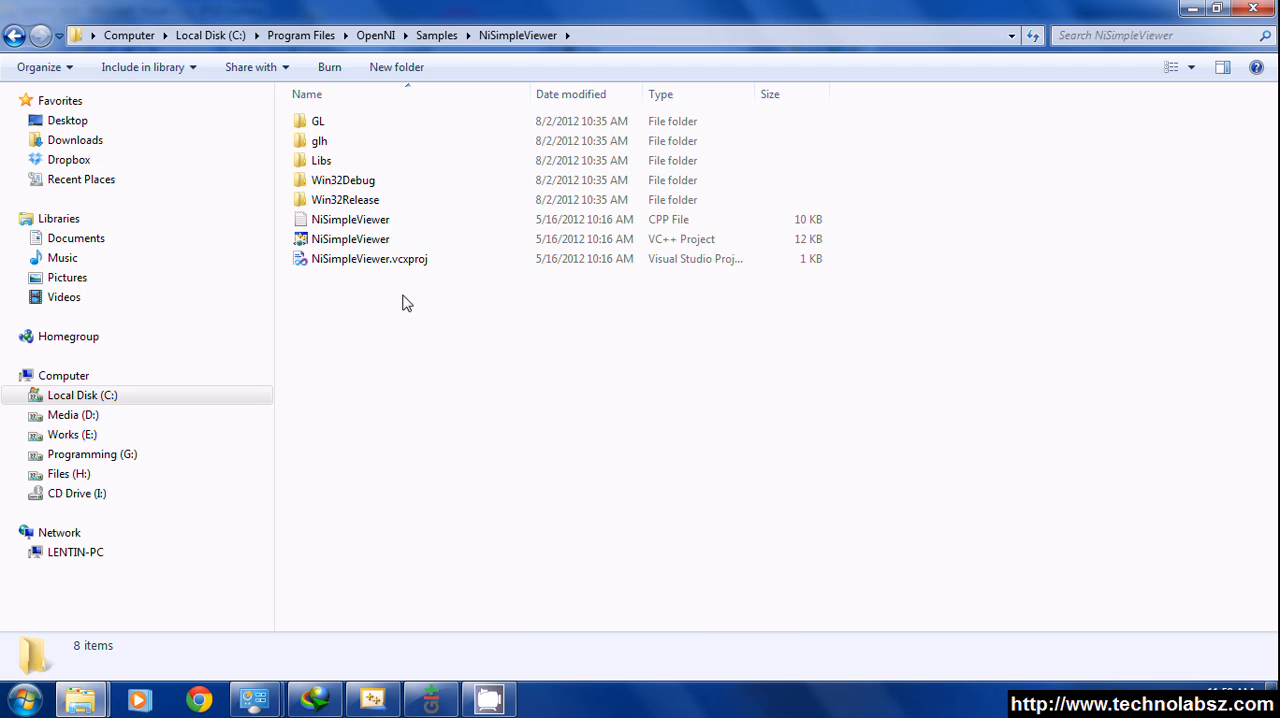
pyautogui.rightClick(350, 220)
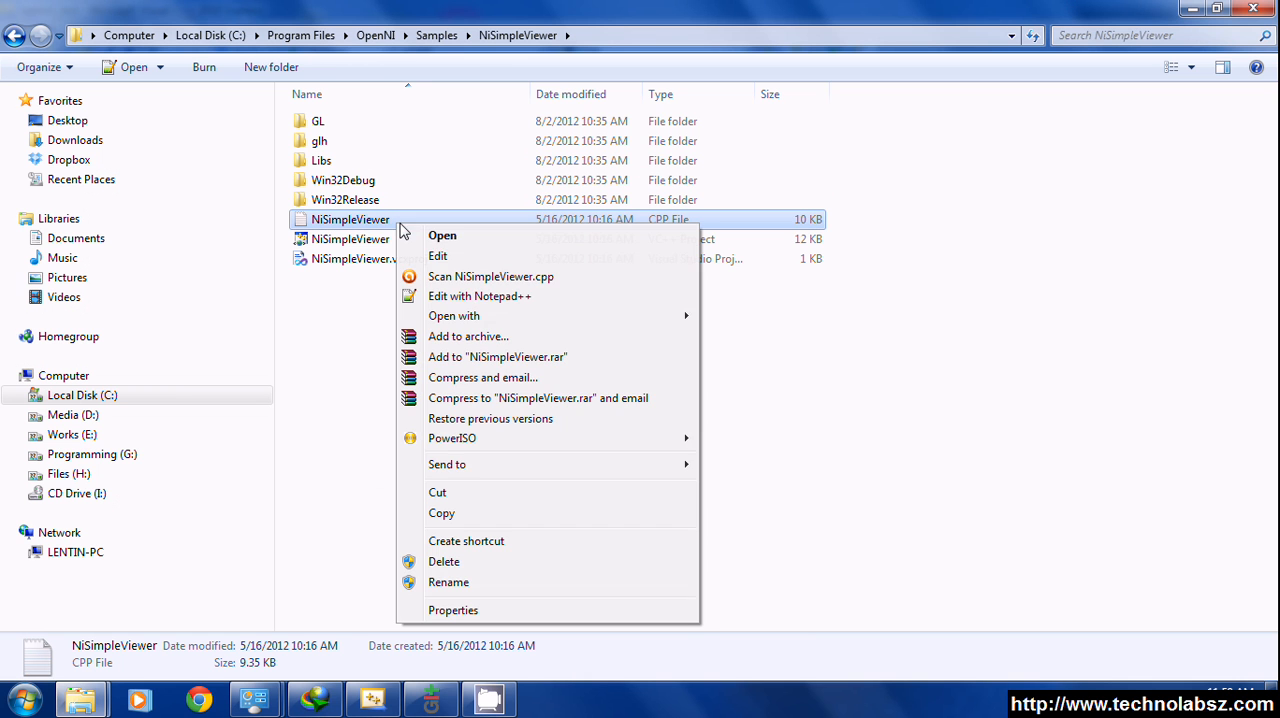
pyautogui.click(490, 300)
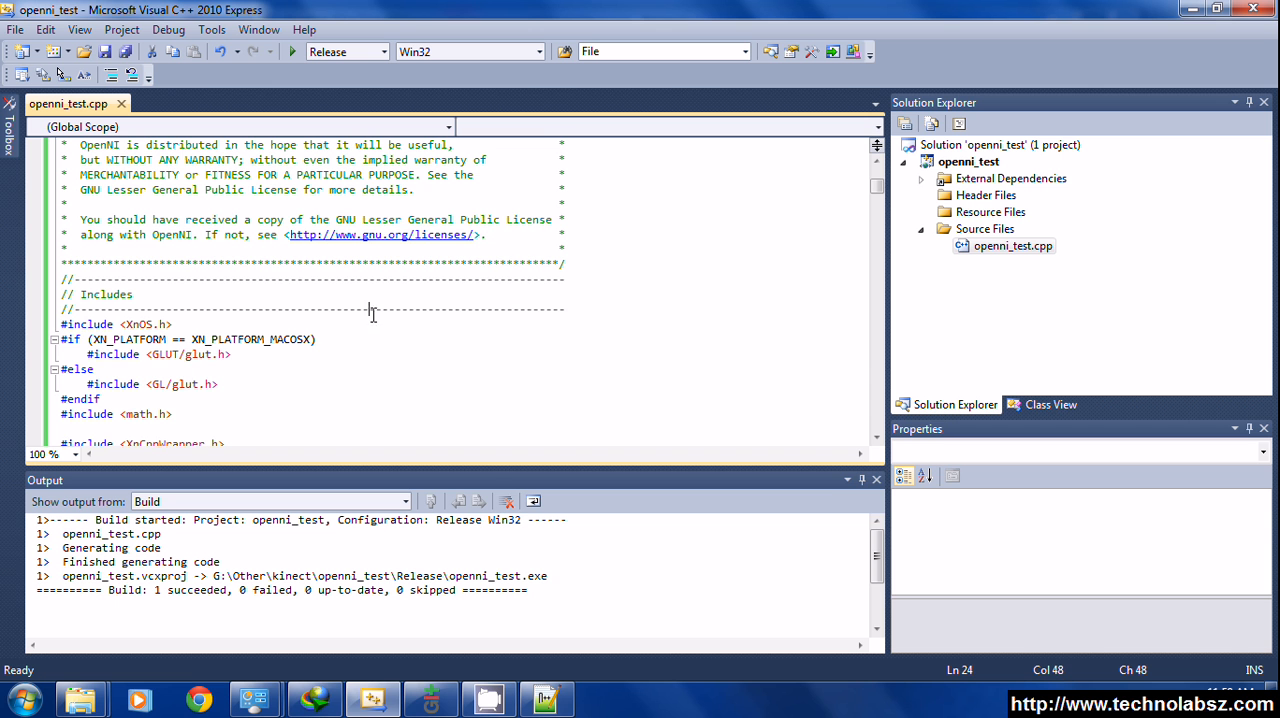
pyautogui.scroll(-3)
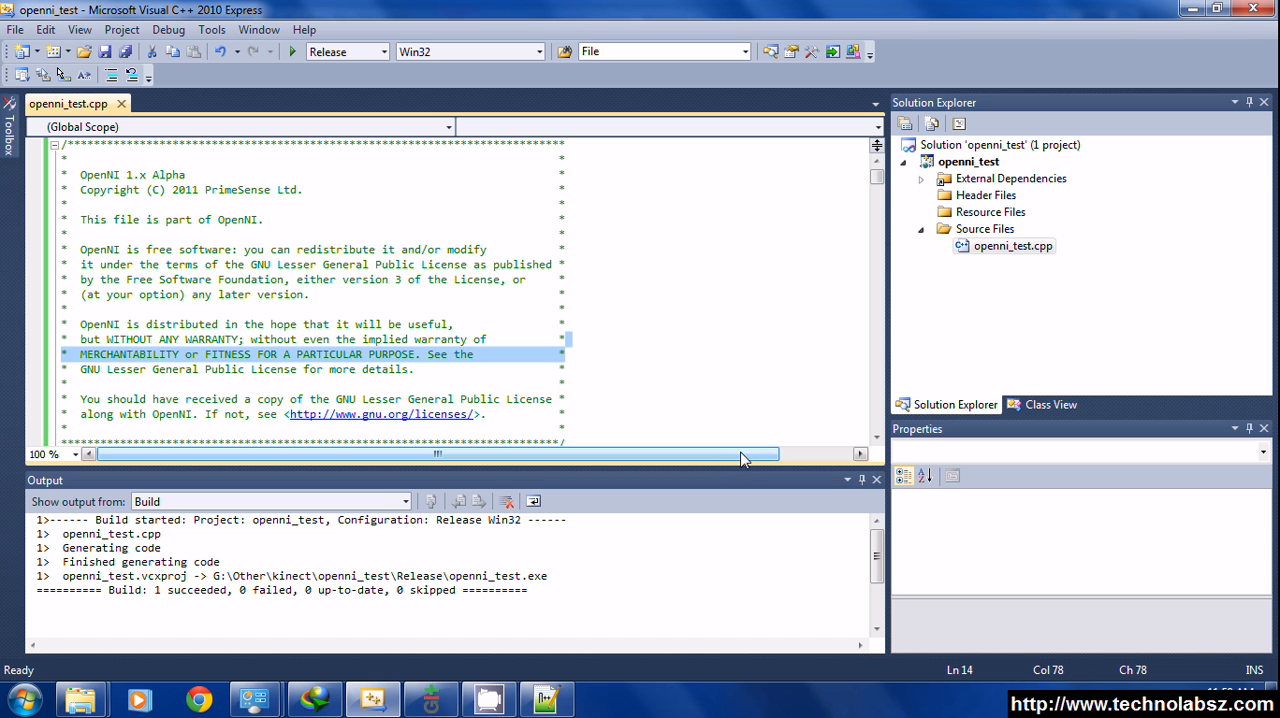
pyautogui.click(968, 160)
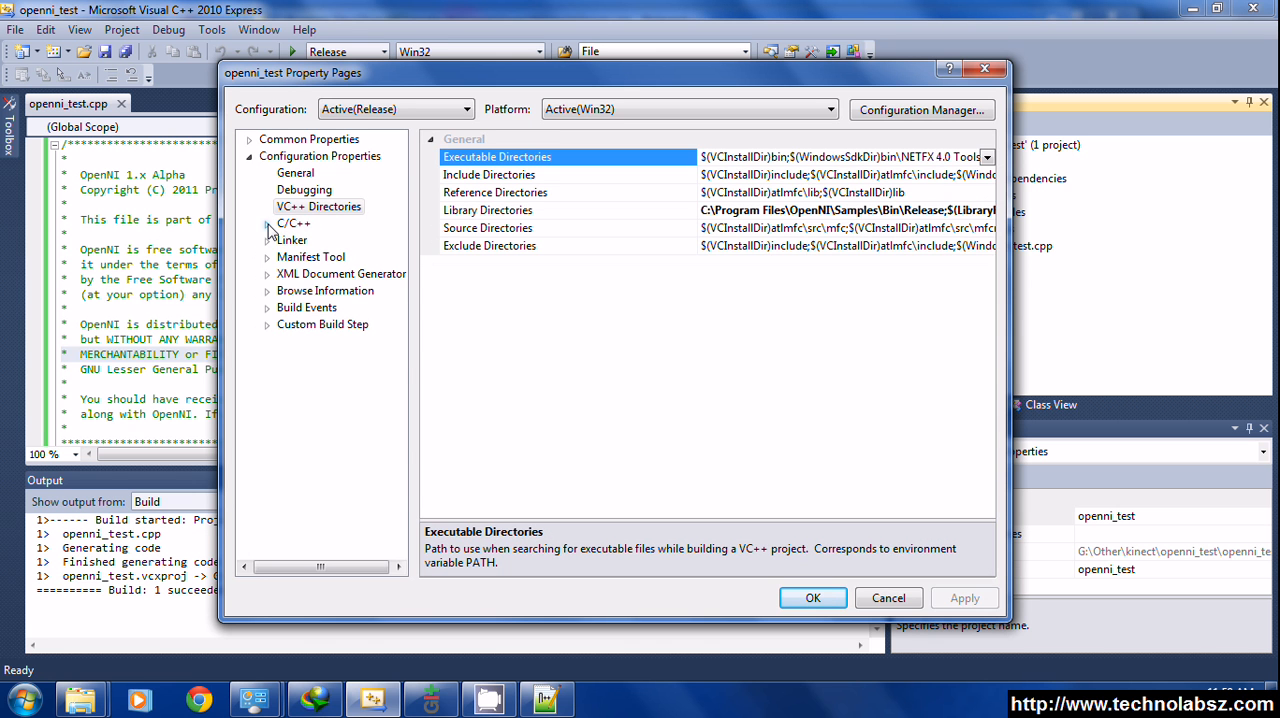
# Show the C/C++ General compiler settings in the project's Property Pages.
pyautogui.click(268, 222)
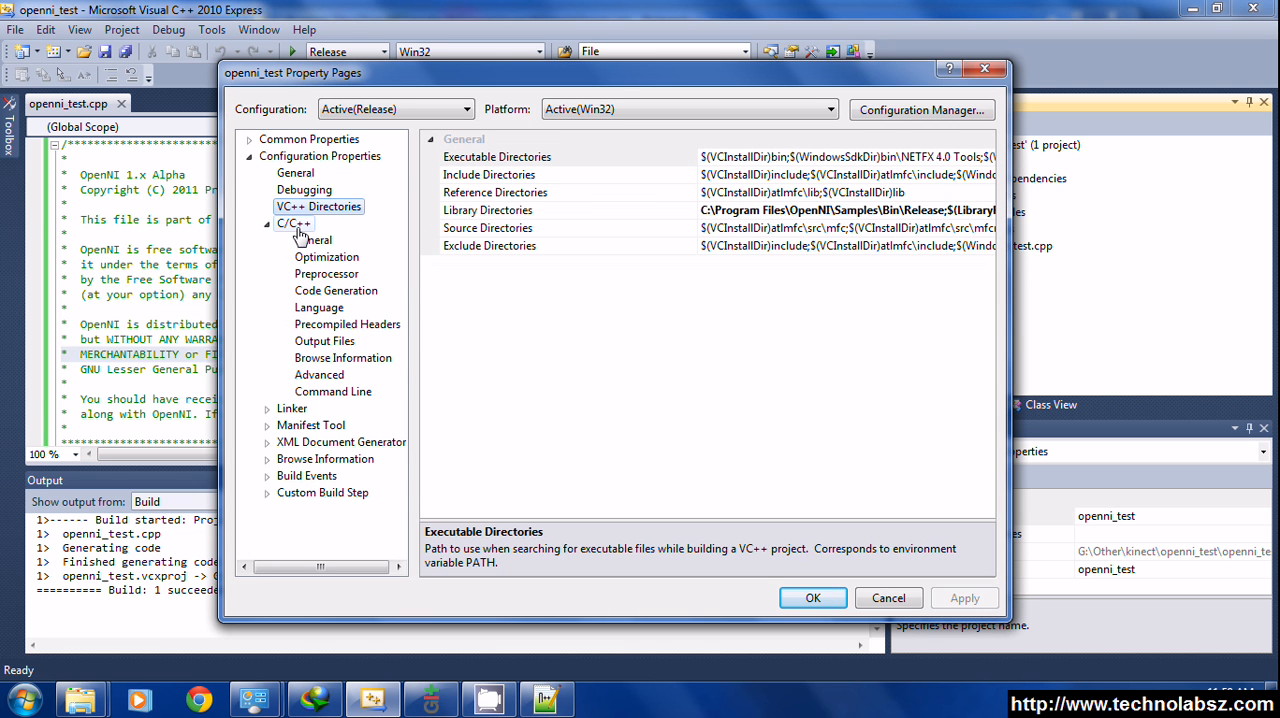
pyautogui.click(292, 222)
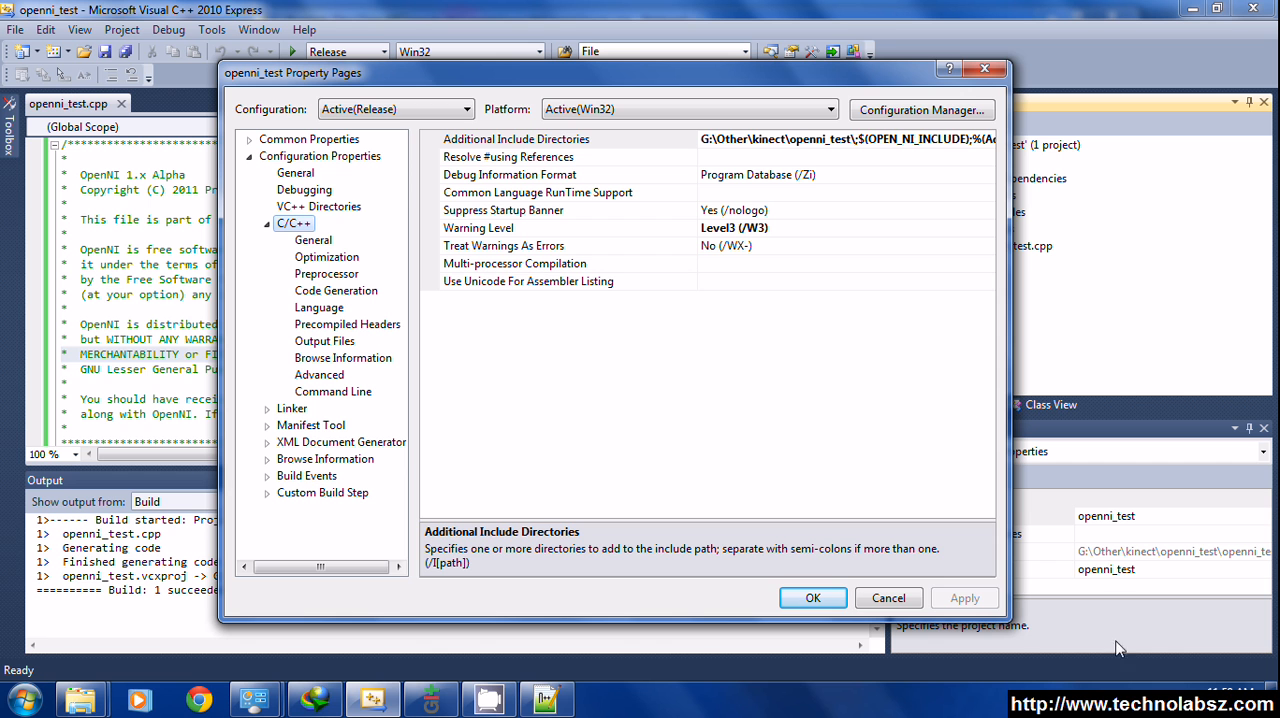
pyautogui.moveTo(1120, 688)
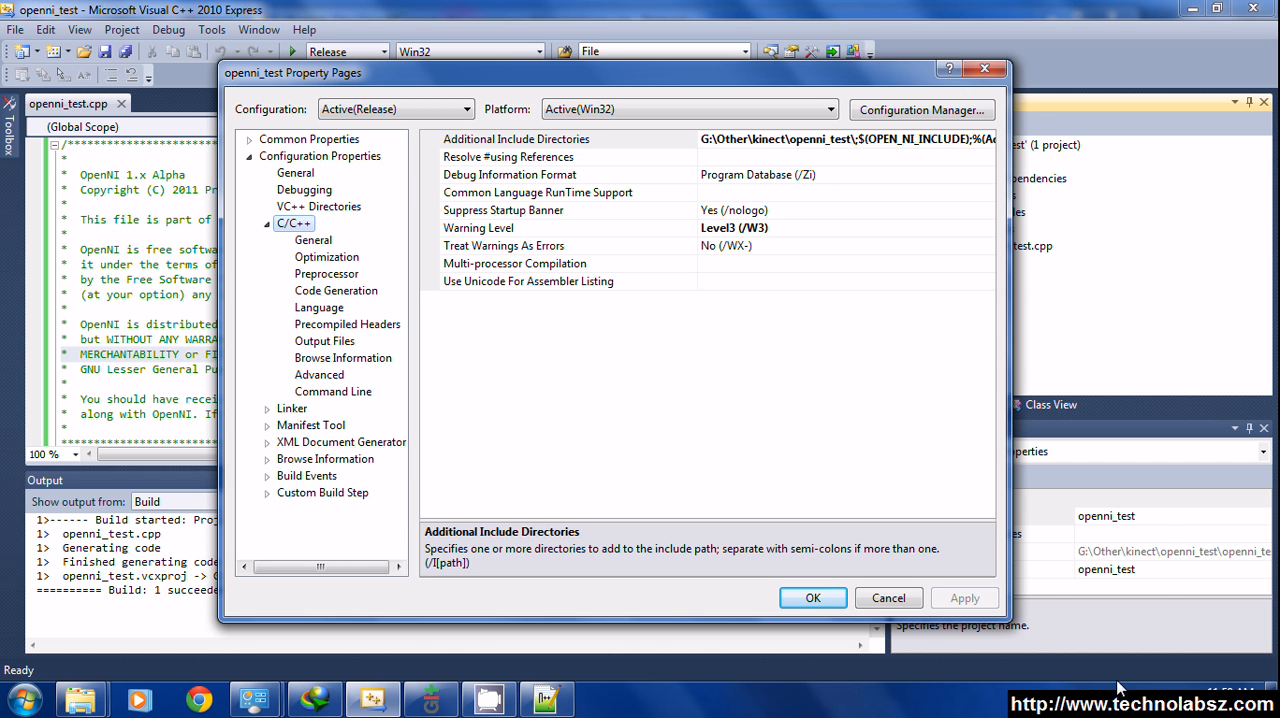
pyautogui.click(1120, 688)
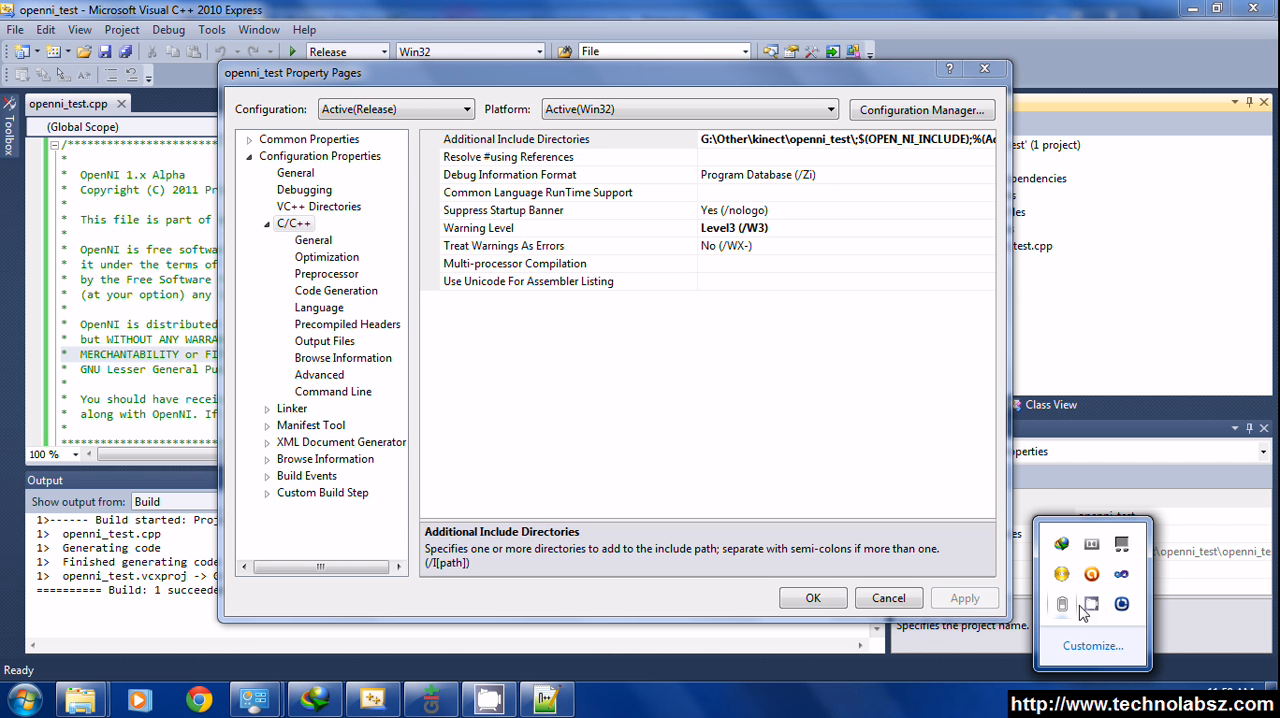
pyautogui.click(312, 240)
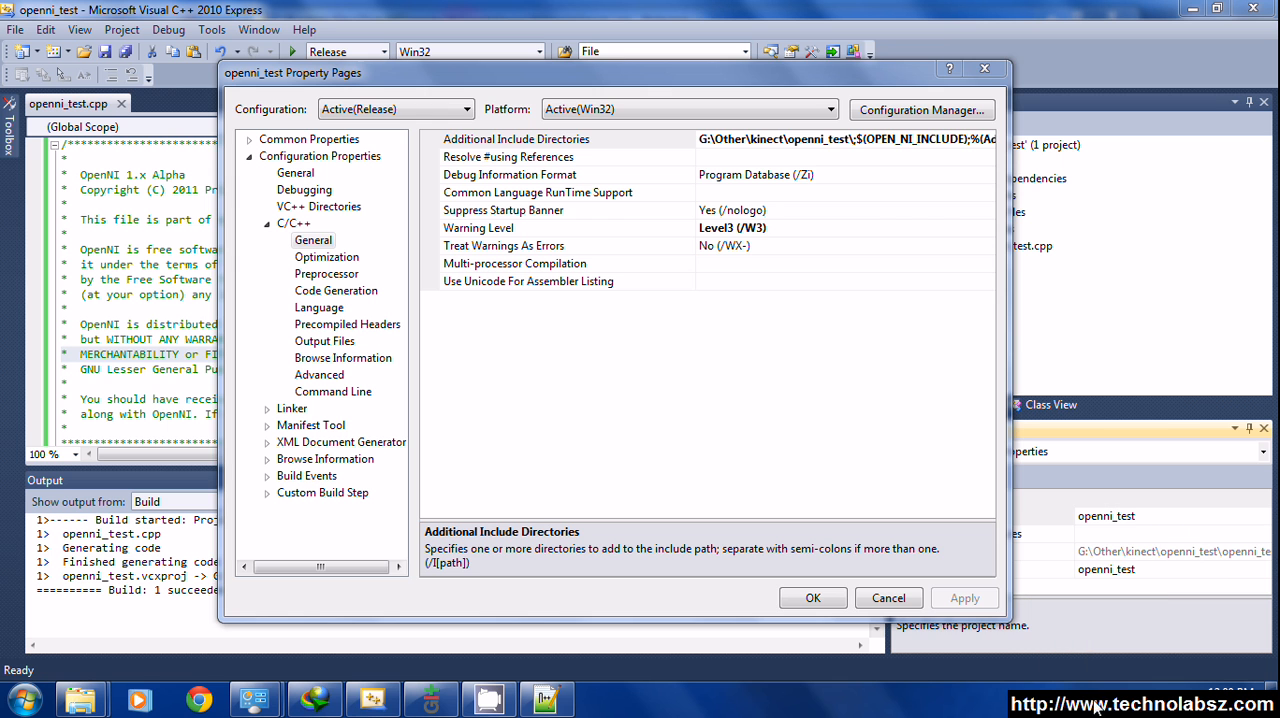
# Edit Additional Include Directories to hold G:\Other\kinect\openni_test\ and $(OPEN_NI_INCLUDE).
pyautogui.click(568, 140)
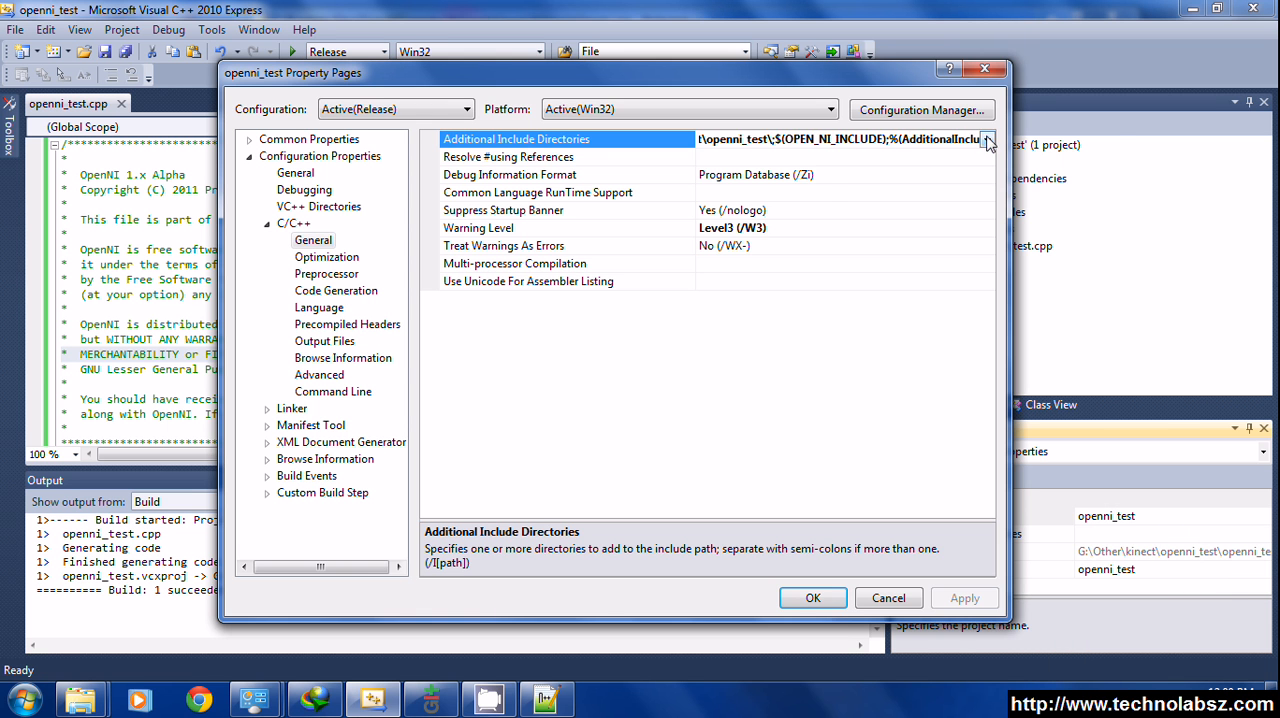
pyautogui.click(988, 140)
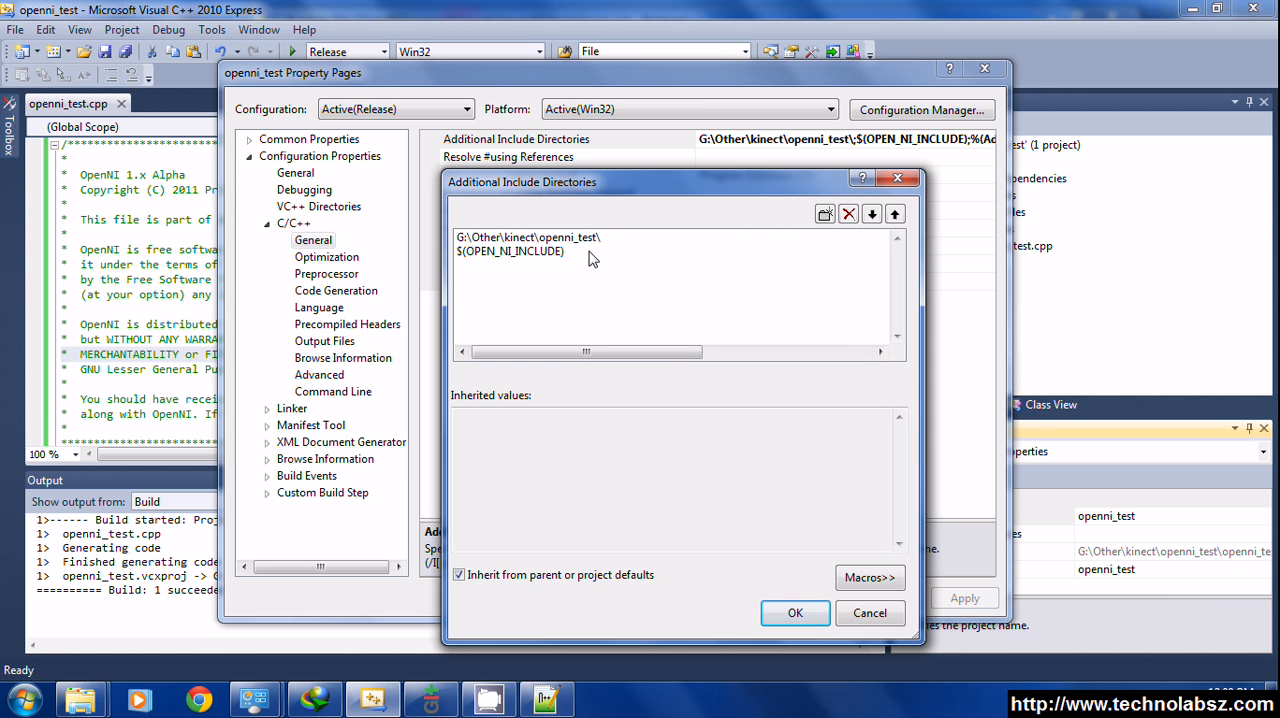
pyautogui.click(512, 252)
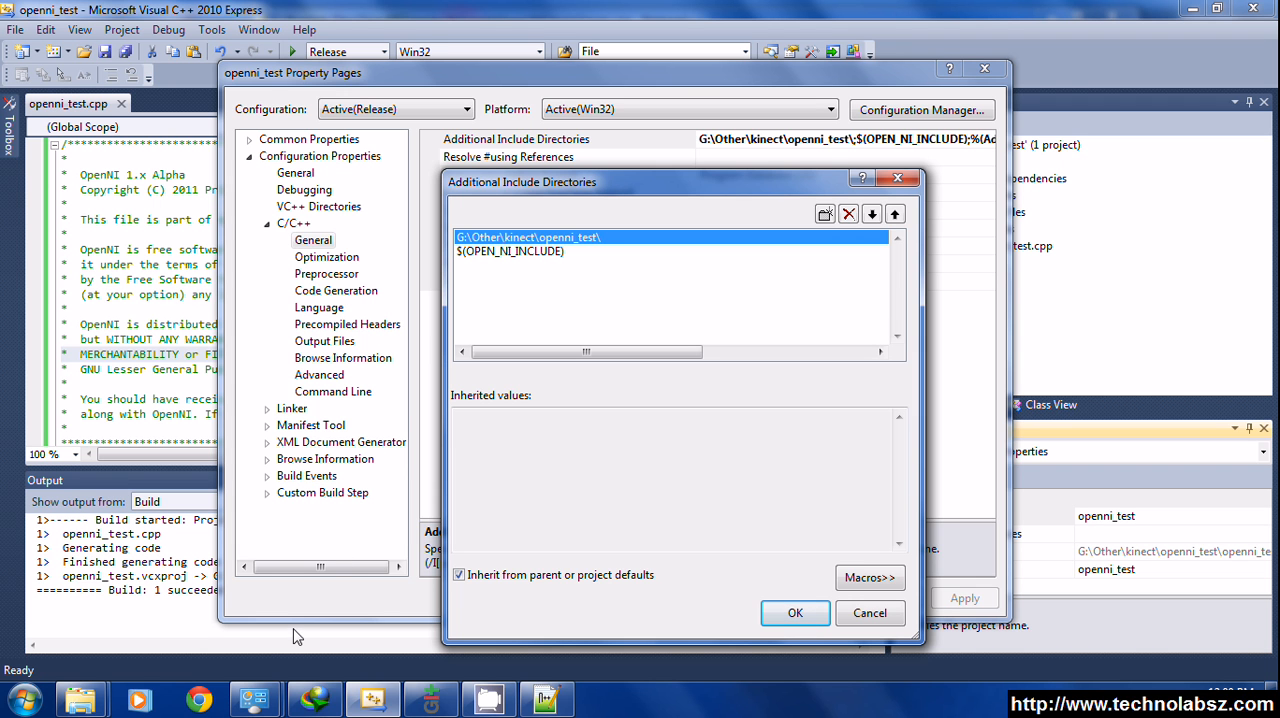
pyautogui.press('alt+tab')
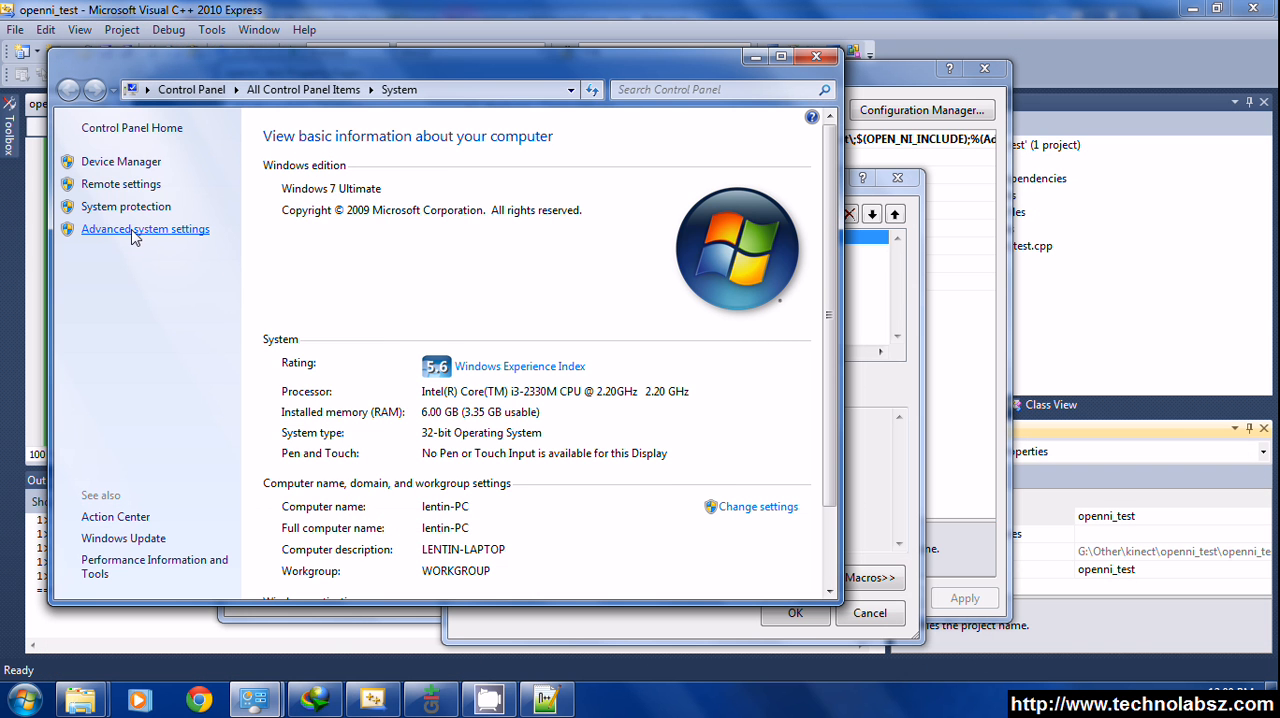
pyautogui.click(144, 228)
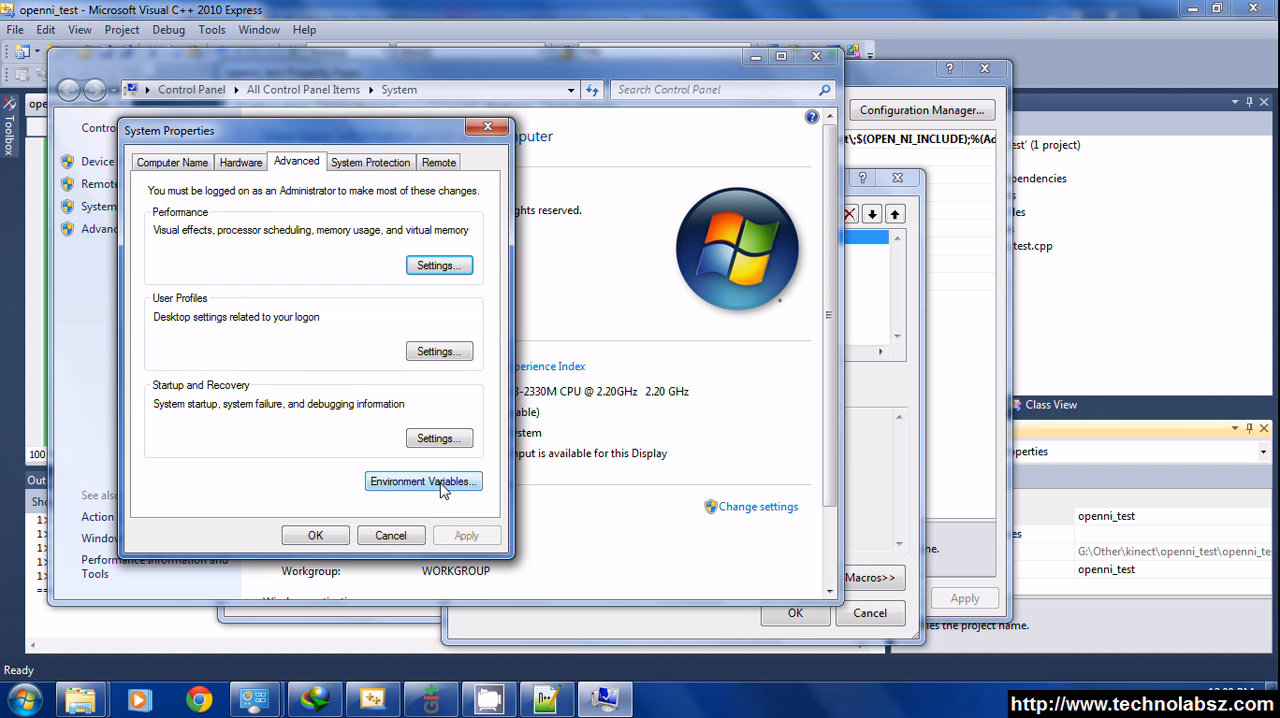
pyautogui.click(422, 480)
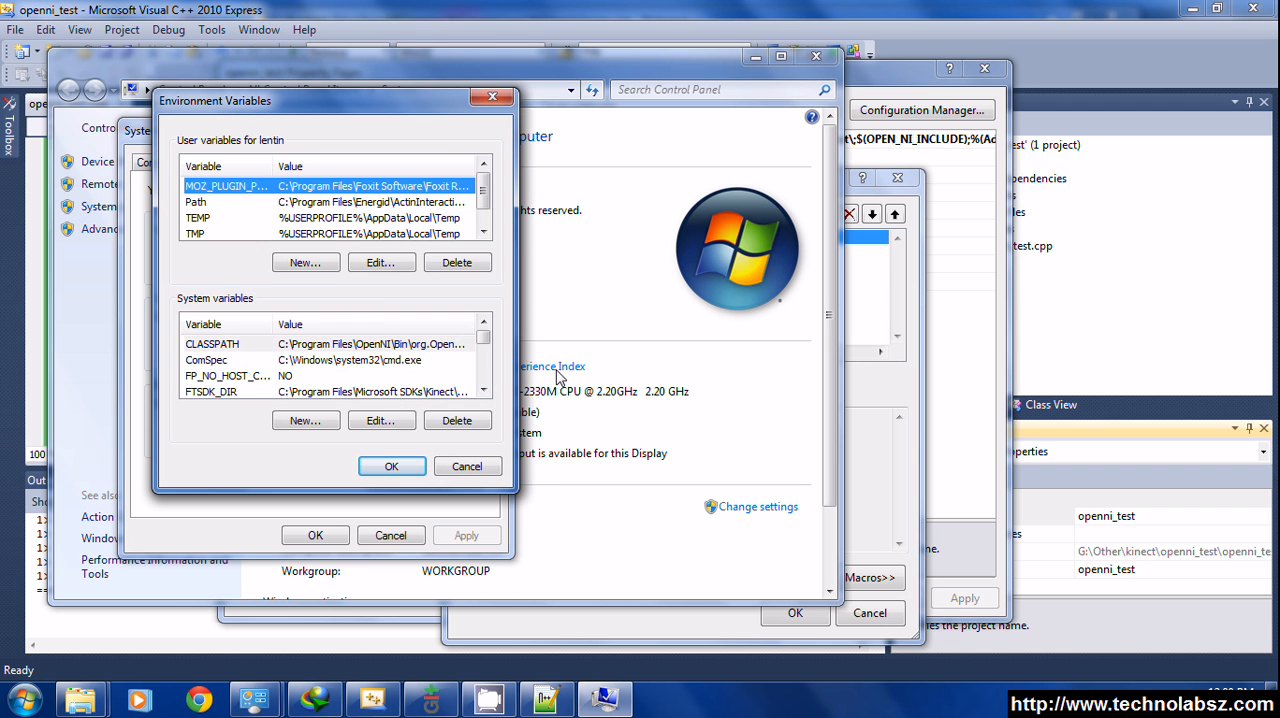
pyautogui.click(484, 390)
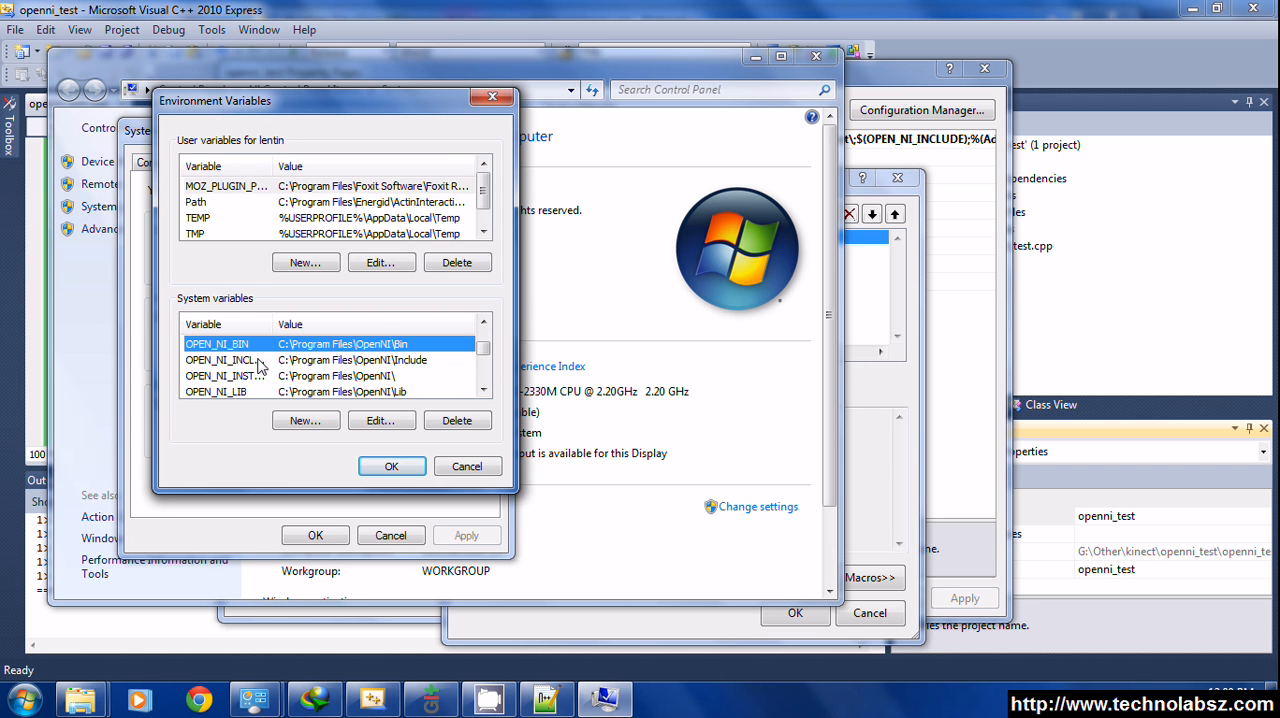
pyautogui.click(256, 376)
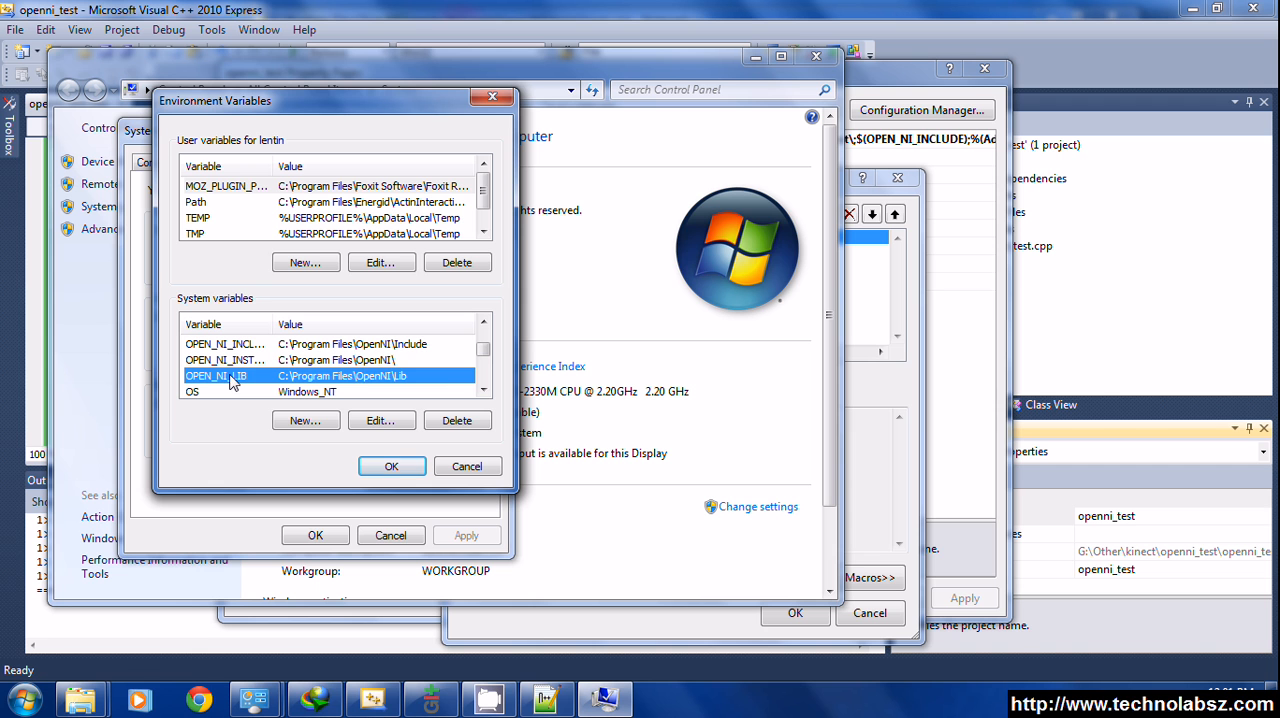
pyautogui.click(484, 324)
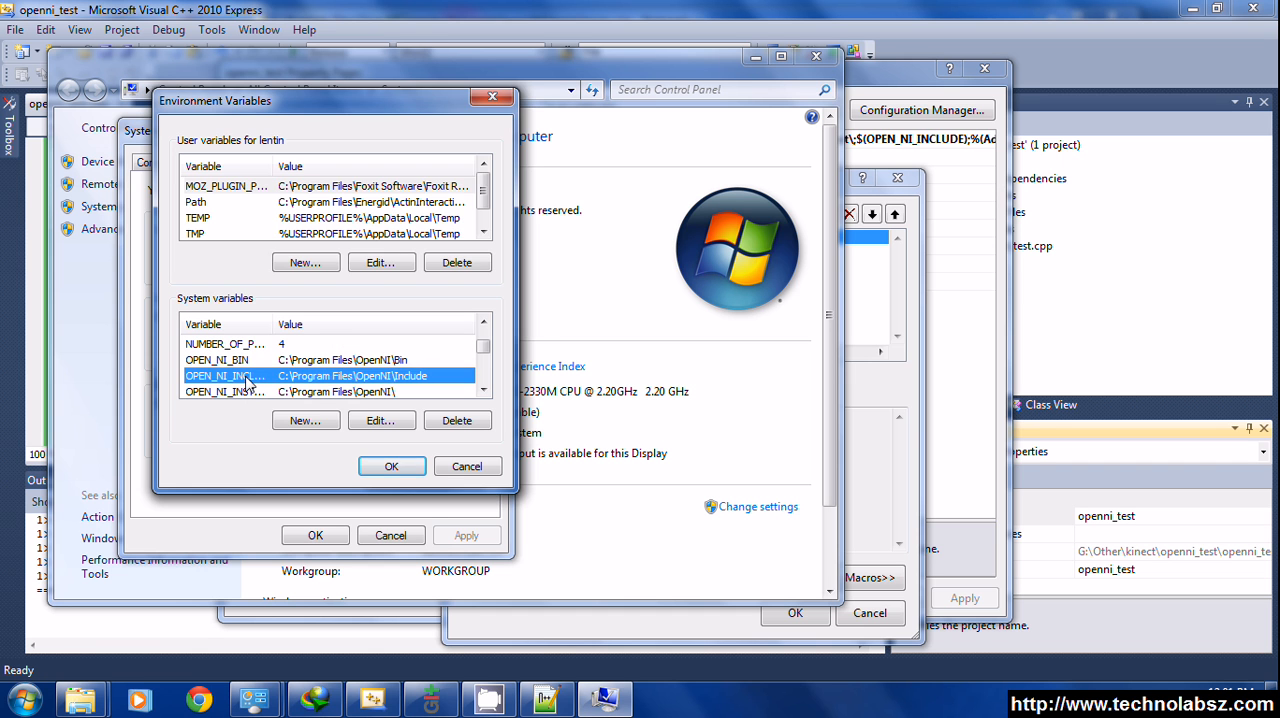
pyautogui.click(380, 420)
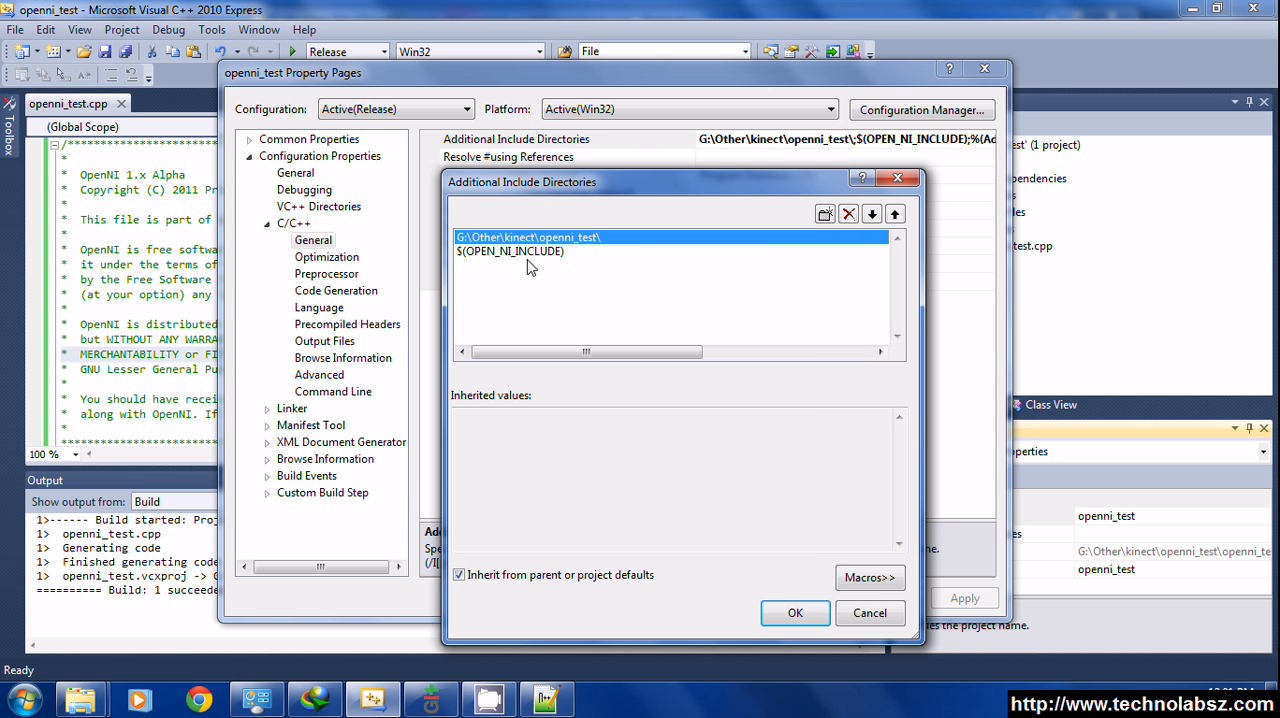
pyautogui.click(530, 252)
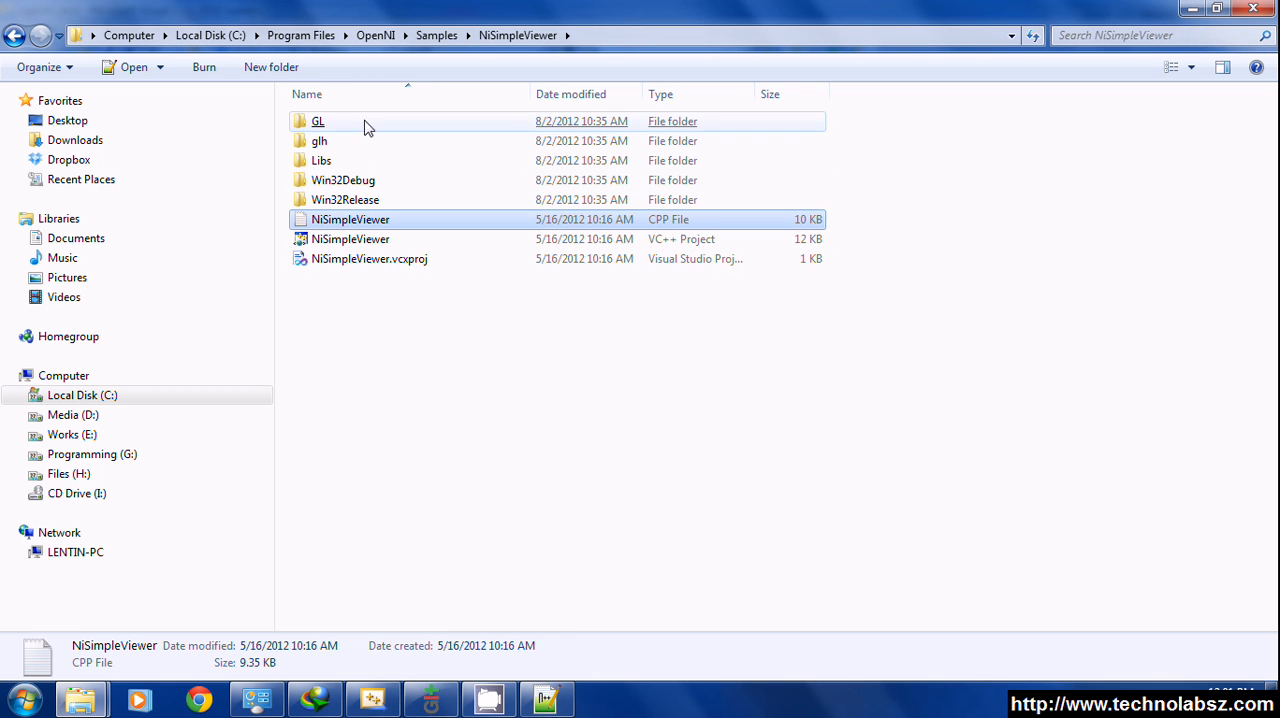
# Look through the NiSimpleViewer sample's Win32Debug and glh folders.
pyautogui.click(344, 180)
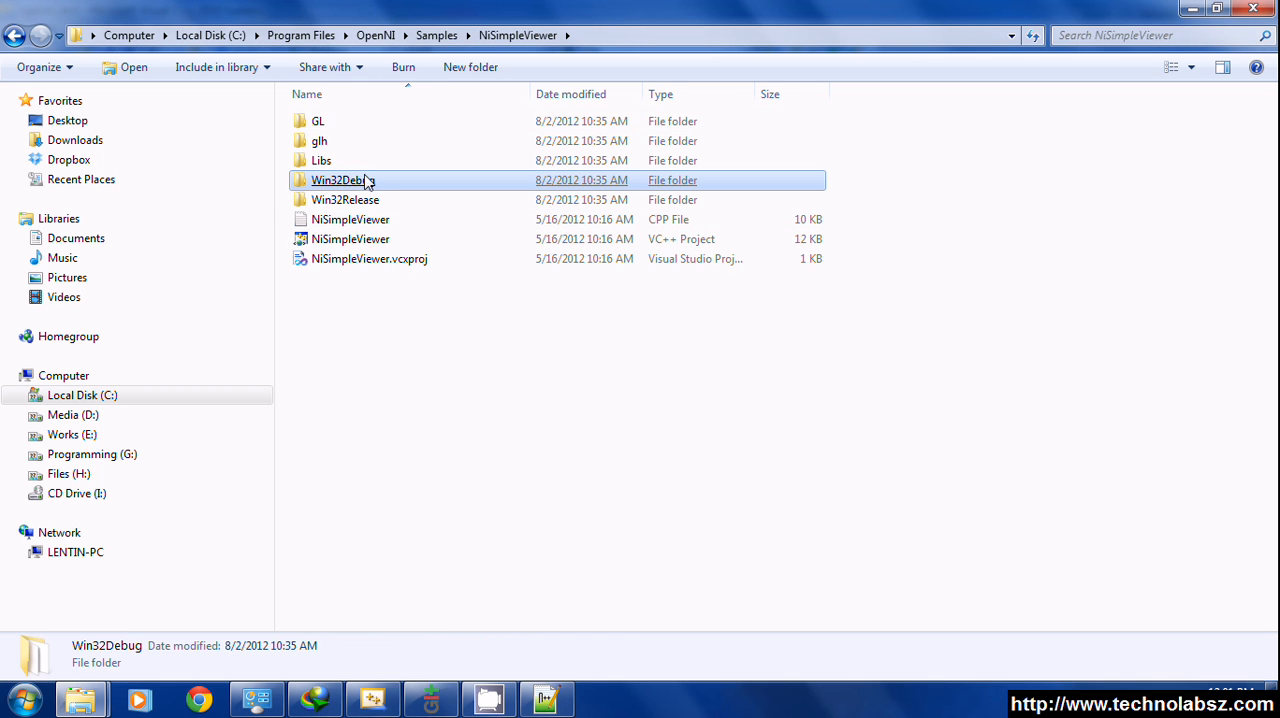
pyautogui.click(320, 140)
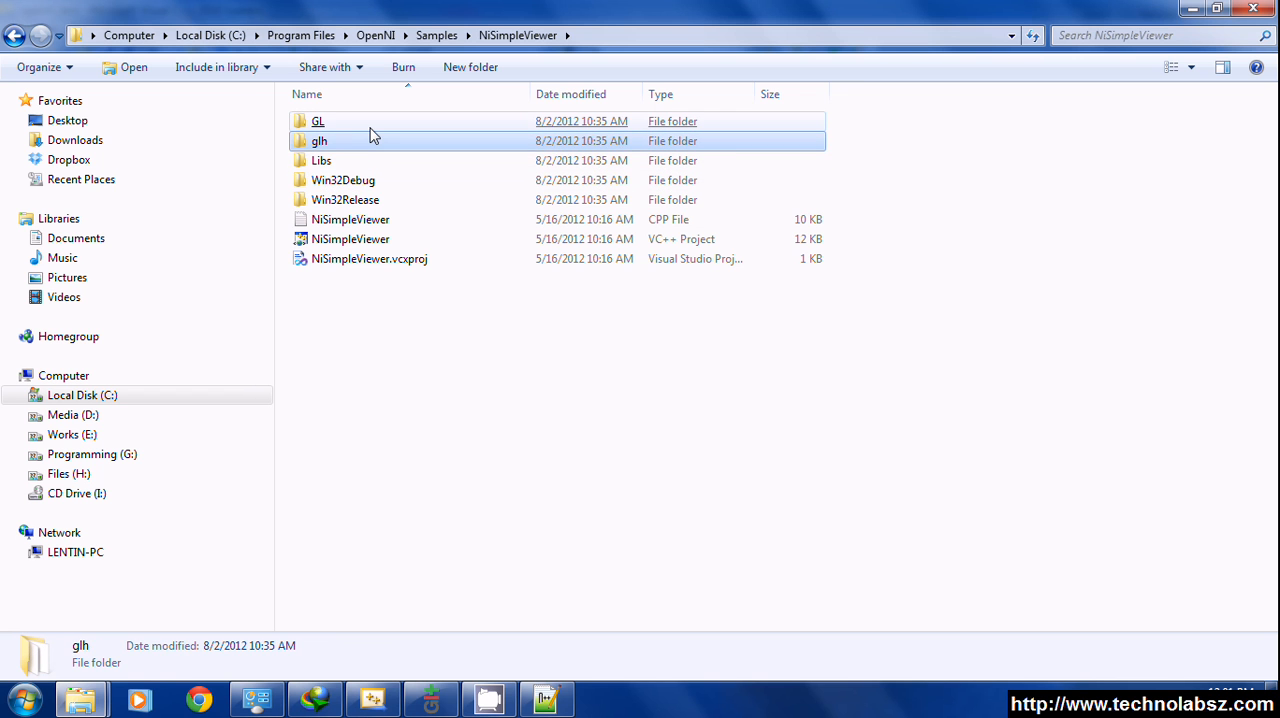
pyautogui.doubleClick(318, 120)
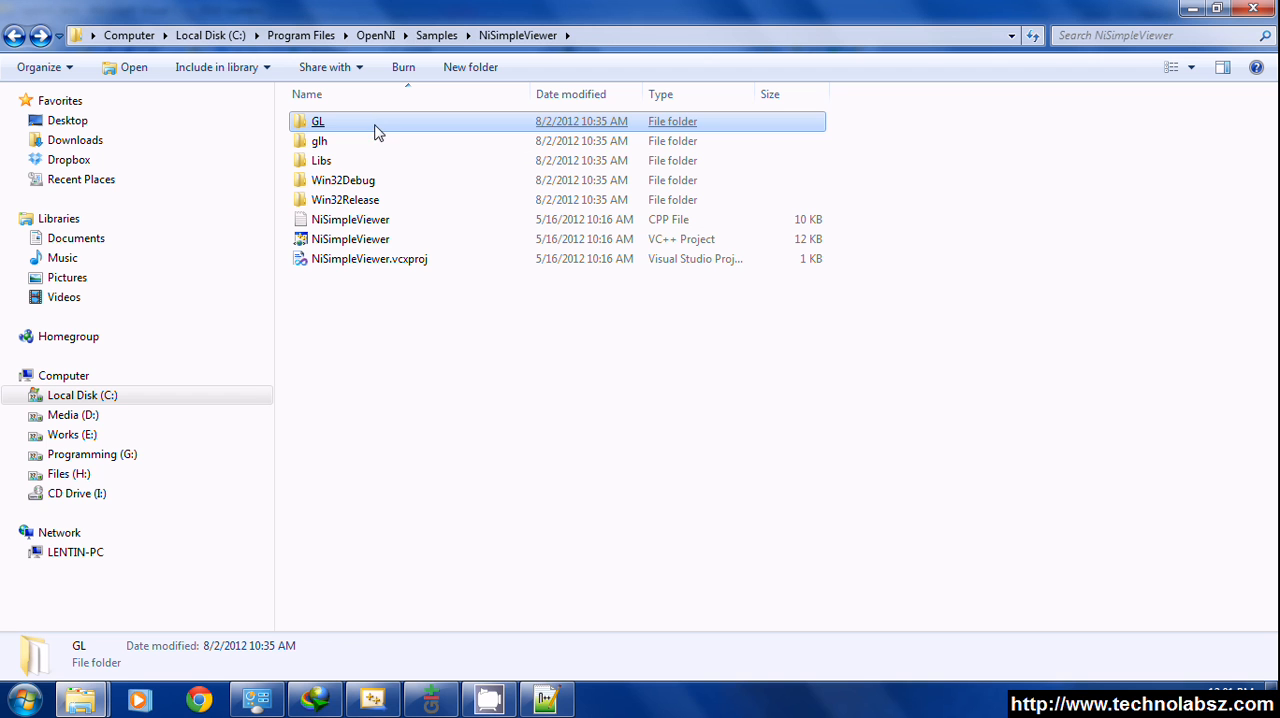
pyautogui.moveTo(372, 138)
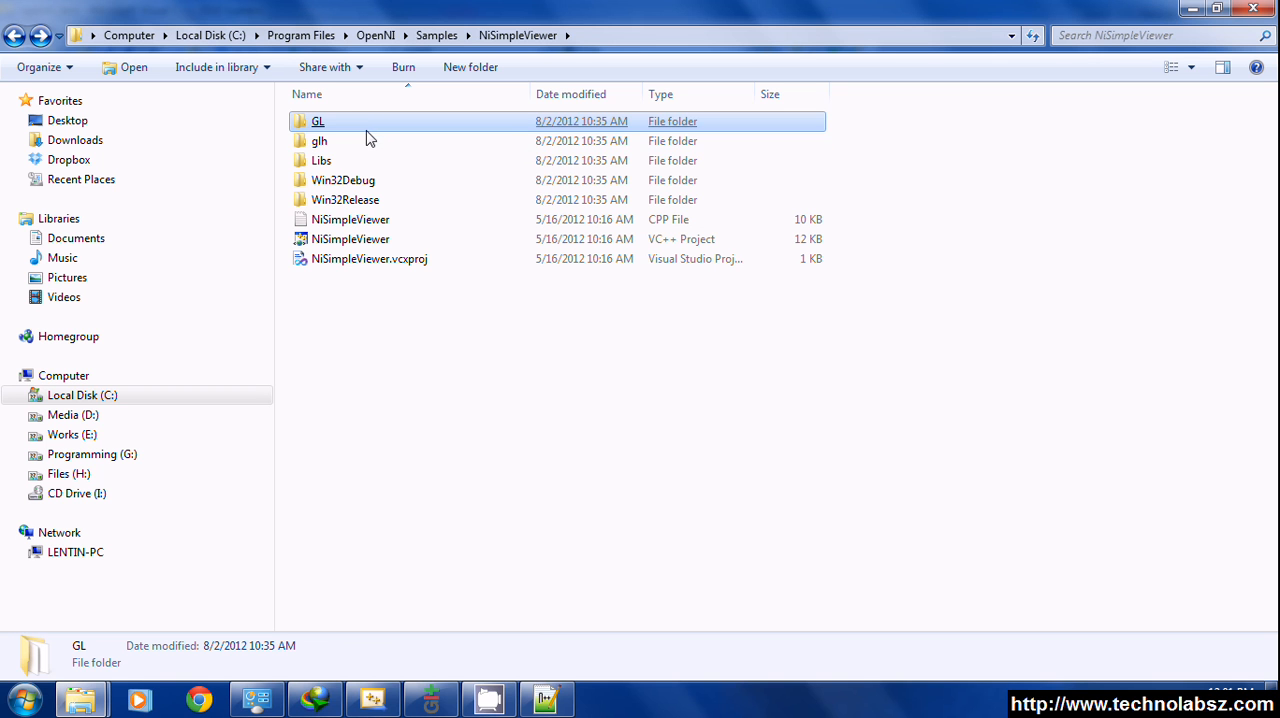
# Switch from the openni_test folder to C:\Program Files\OpenNI\Data with its licenses, modules and SamplesConfig files.
pyautogui.click(320, 160)
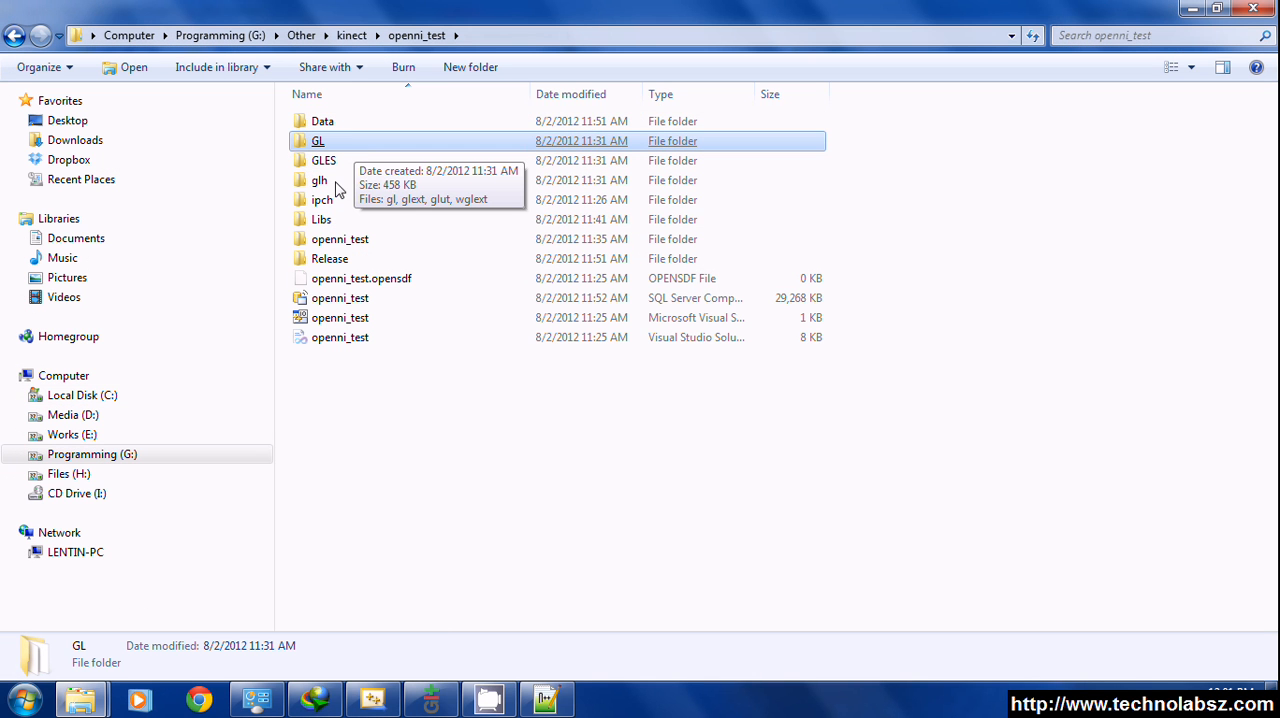
pyautogui.click(322, 120)
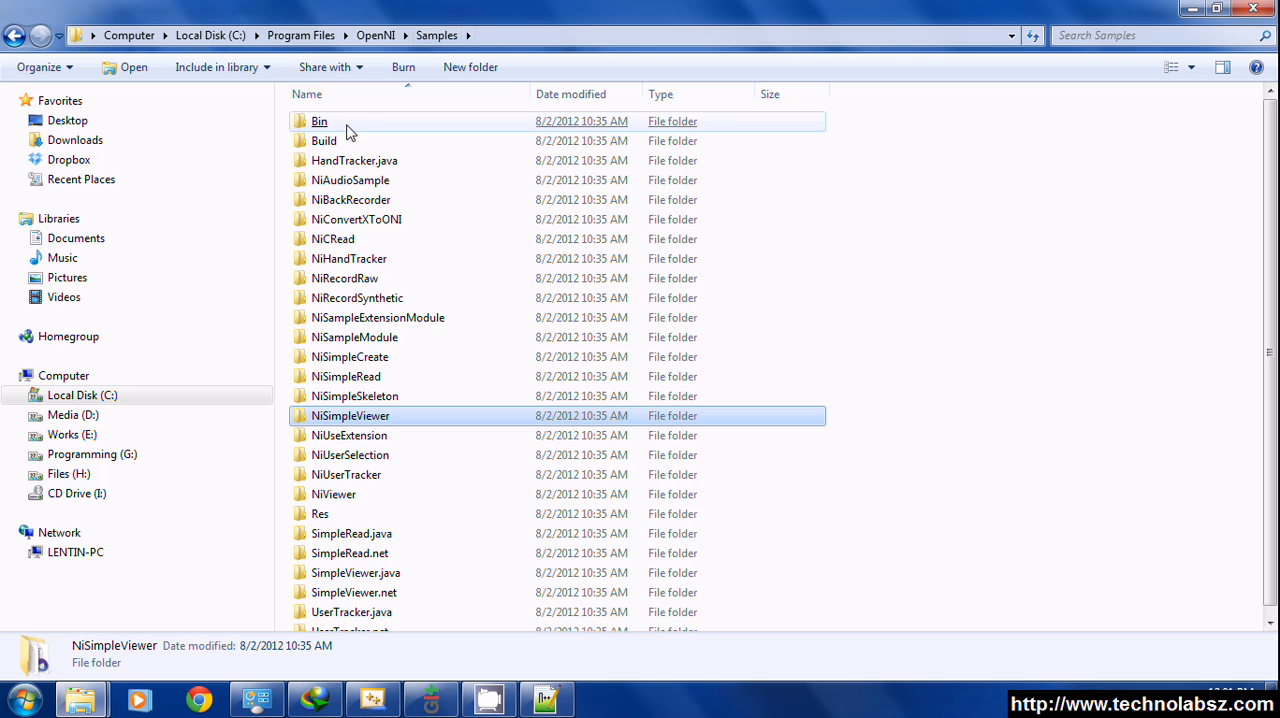
pyautogui.doubleClick(320, 120)
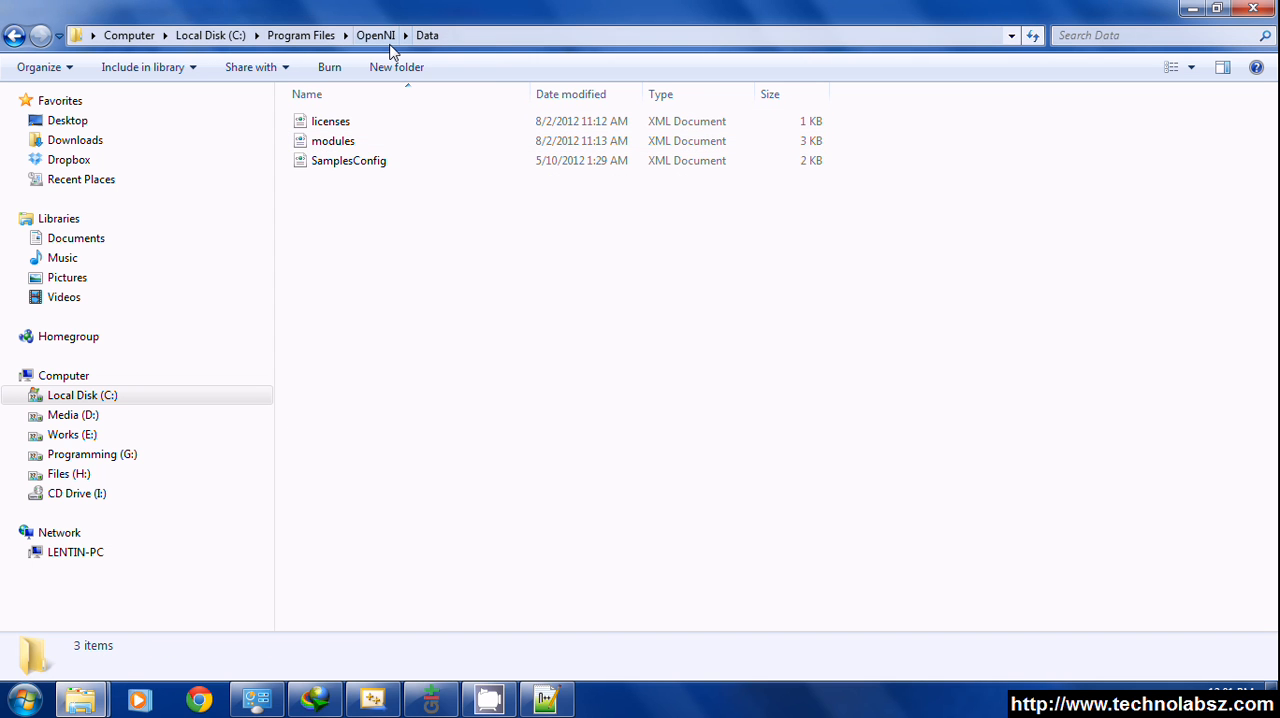
pyautogui.moveTo(368, 214)
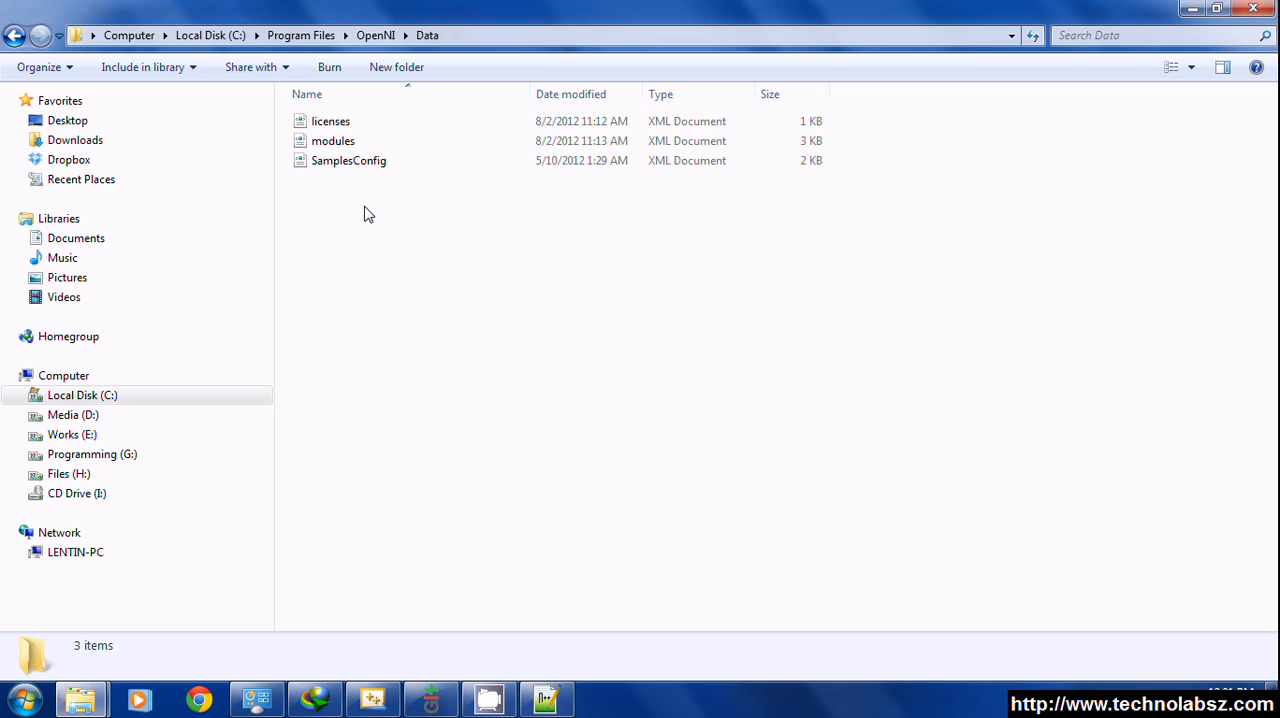
pyautogui.moveTo(380, 234)
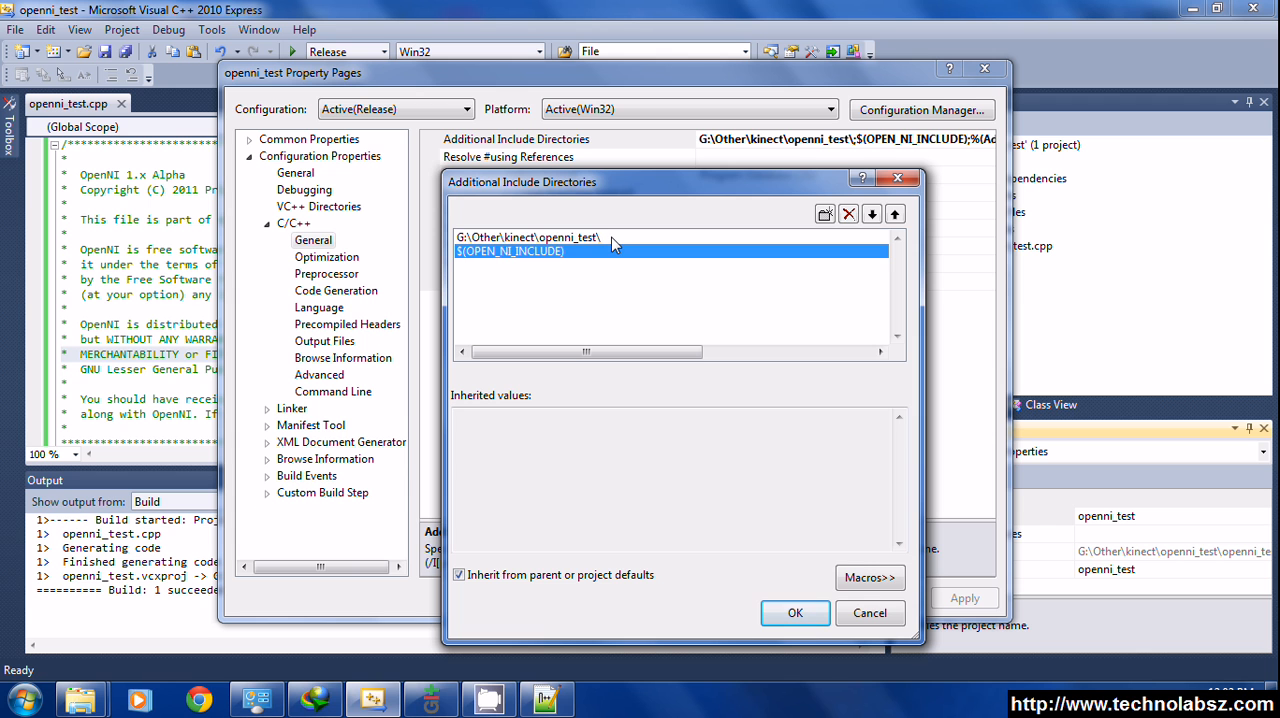
pyautogui.click(528, 236)
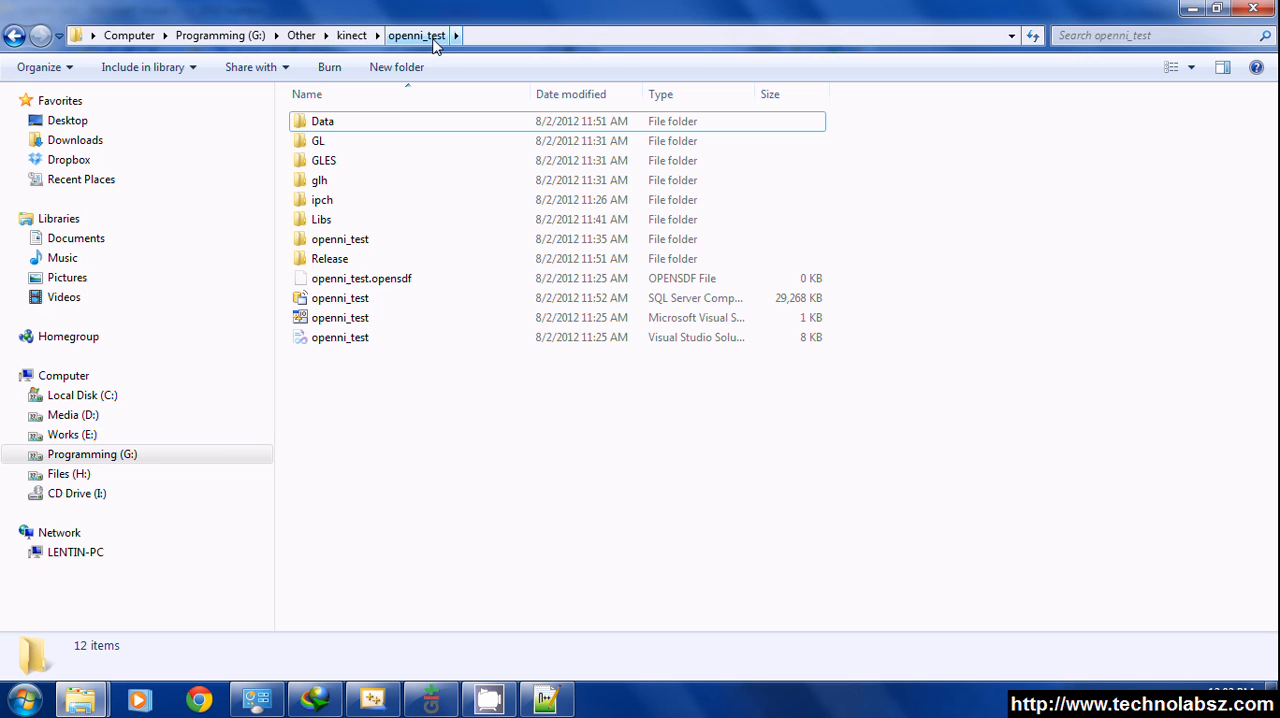
pyautogui.click(318, 140)
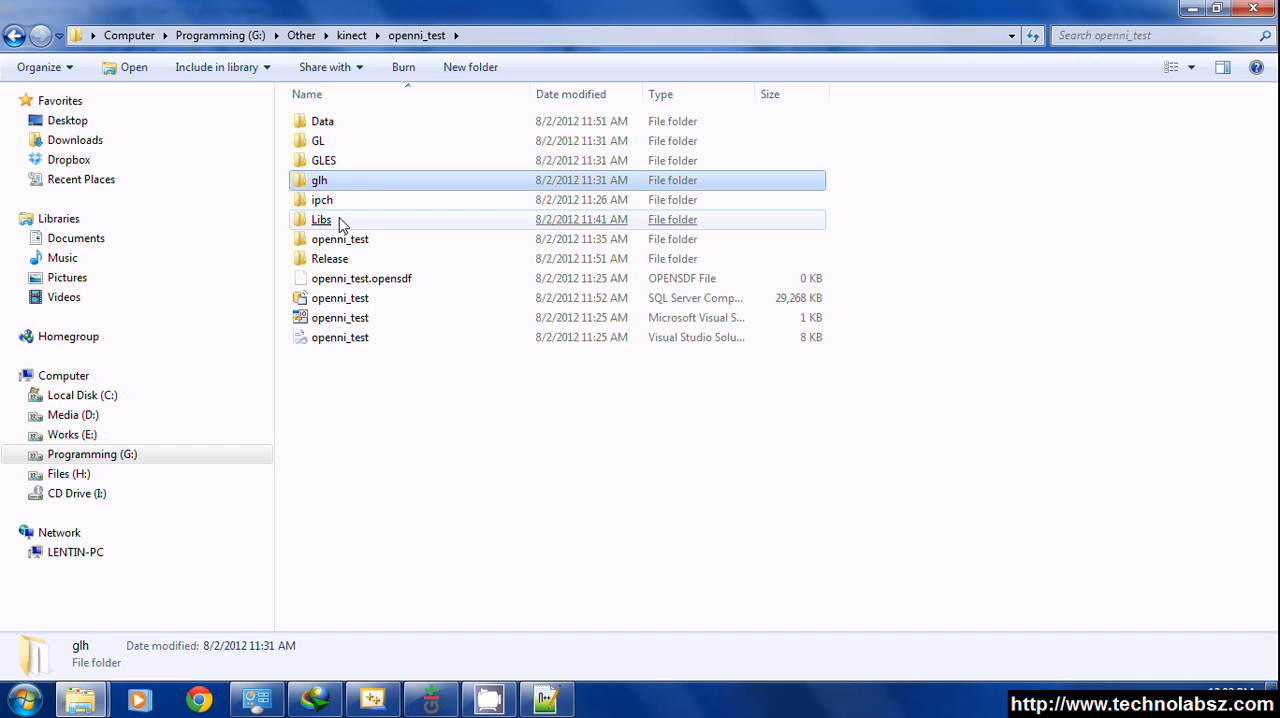
pyautogui.doubleClick(320, 220)
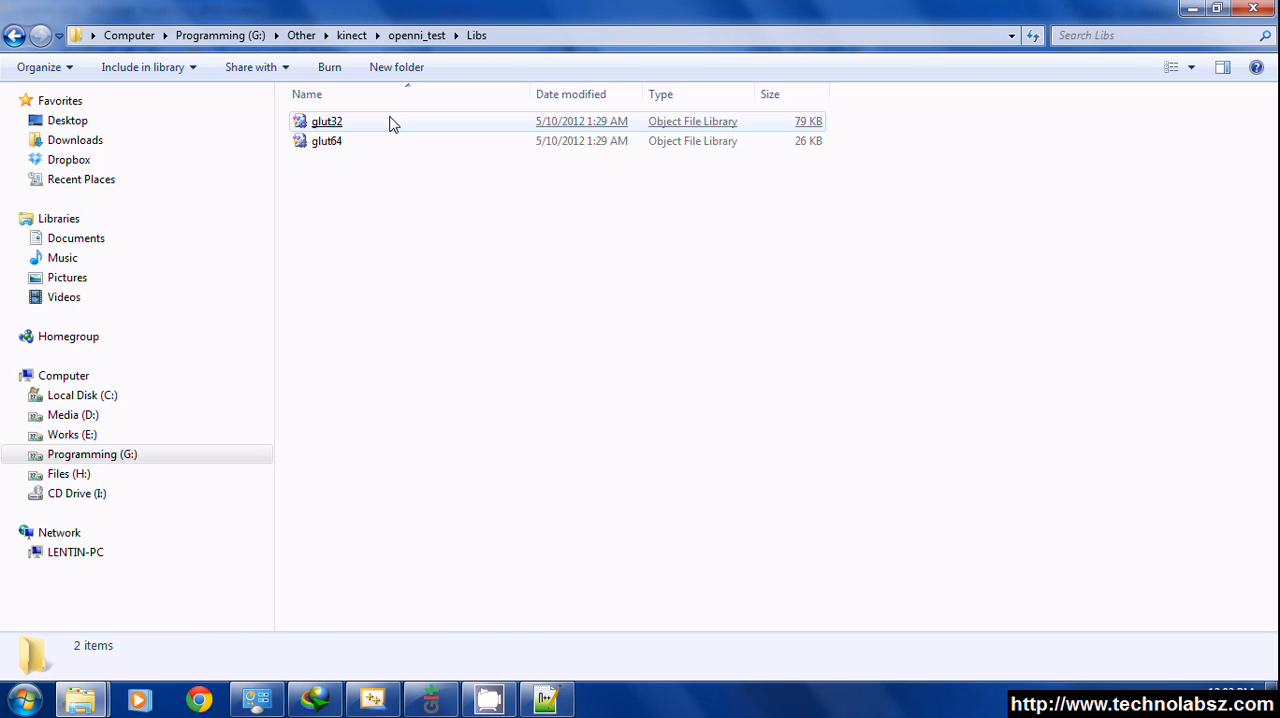
pyautogui.click(328, 120)
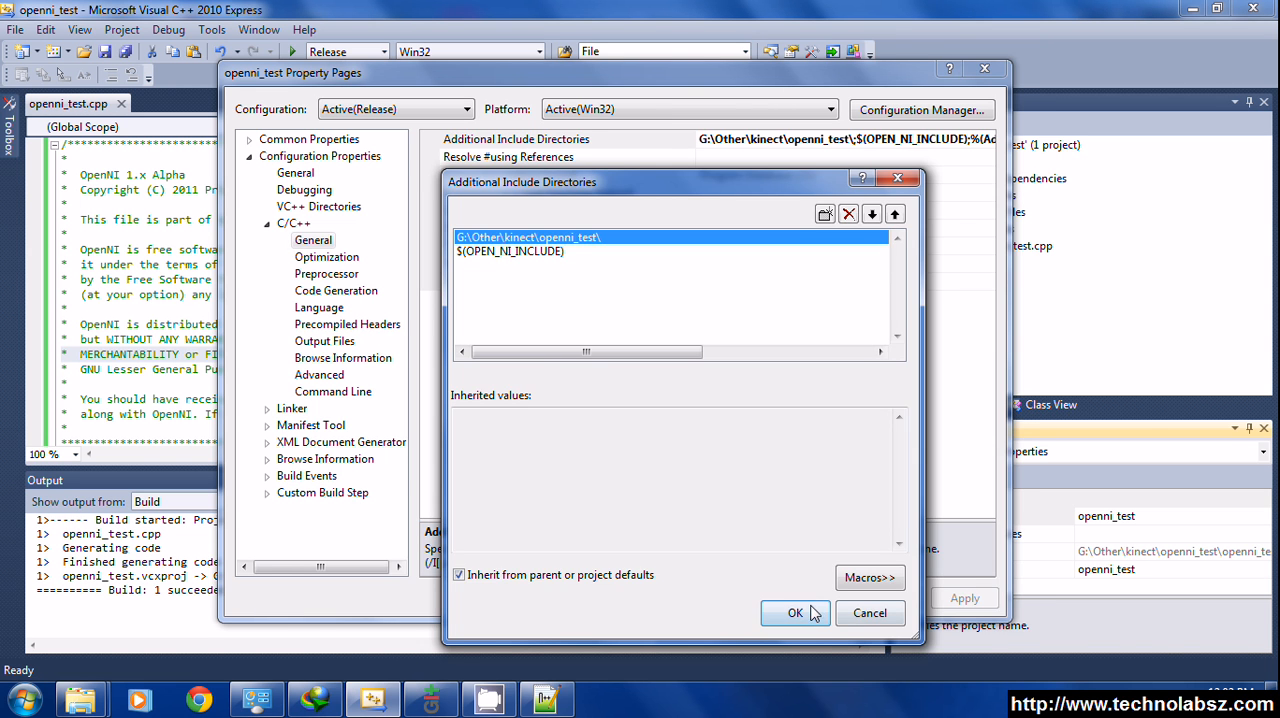
# Edit Linker > General Additional Library Directories listing Samples Bin\Release, openni_test\Libs and $(OPEN_NI_LIB).
pyautogui.click(794, 612)
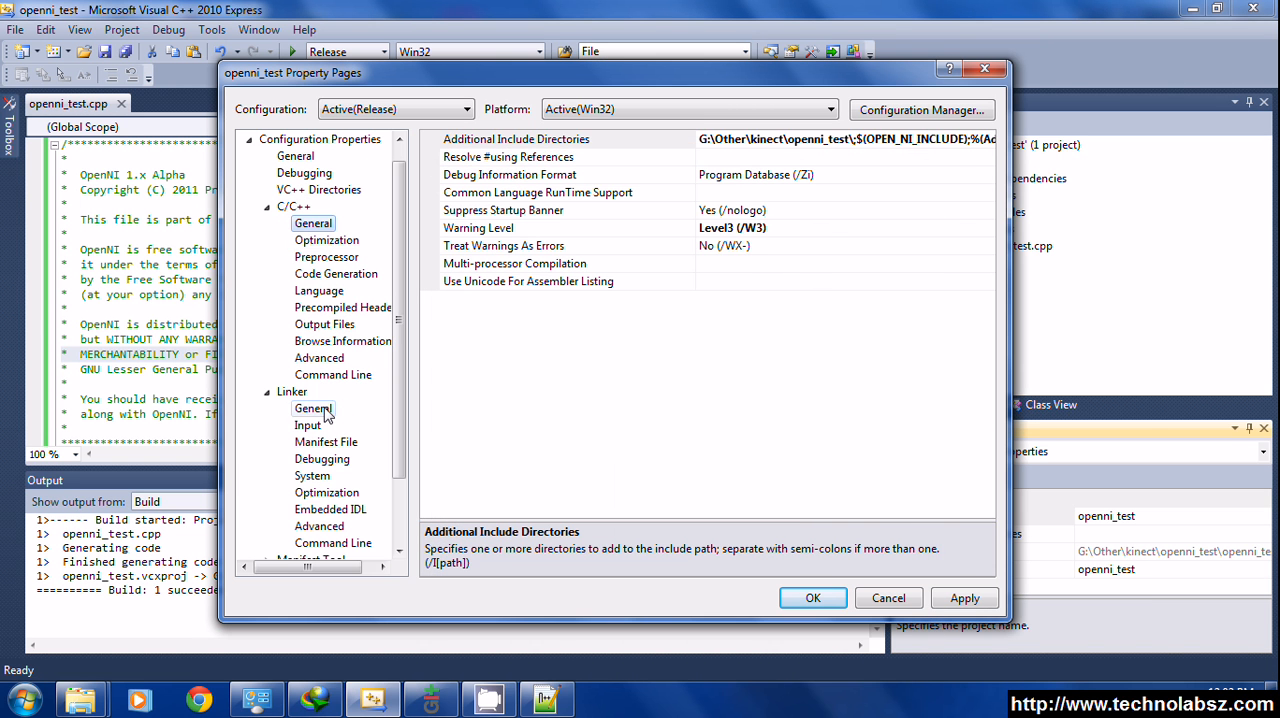
pyautogui.click(312, 408)
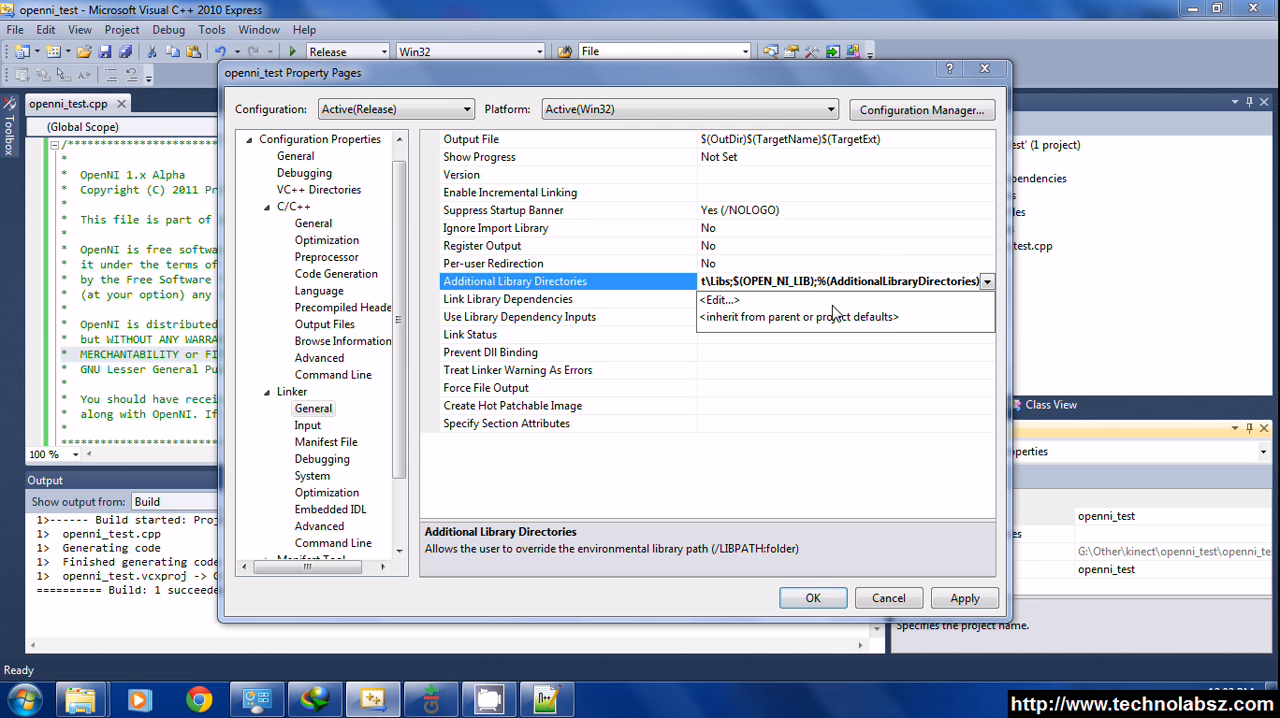
pyautogui.click(988, 280)
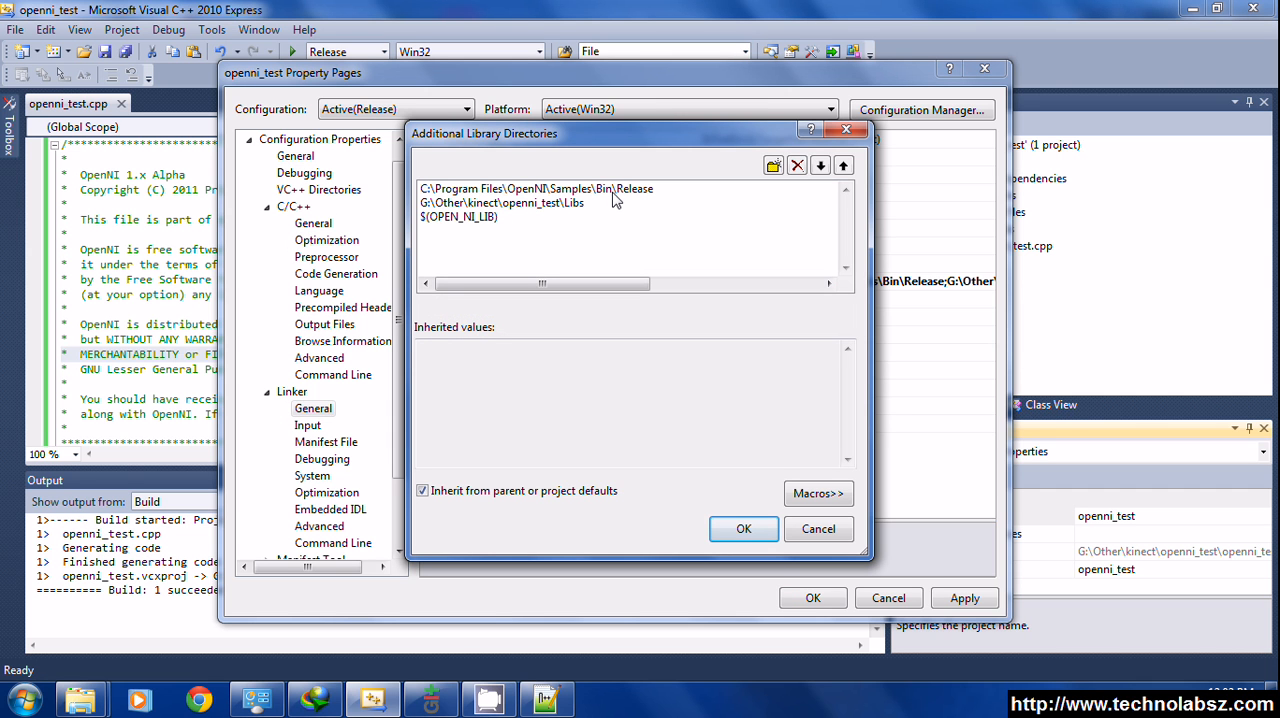
pyautogui.click(536, 188)
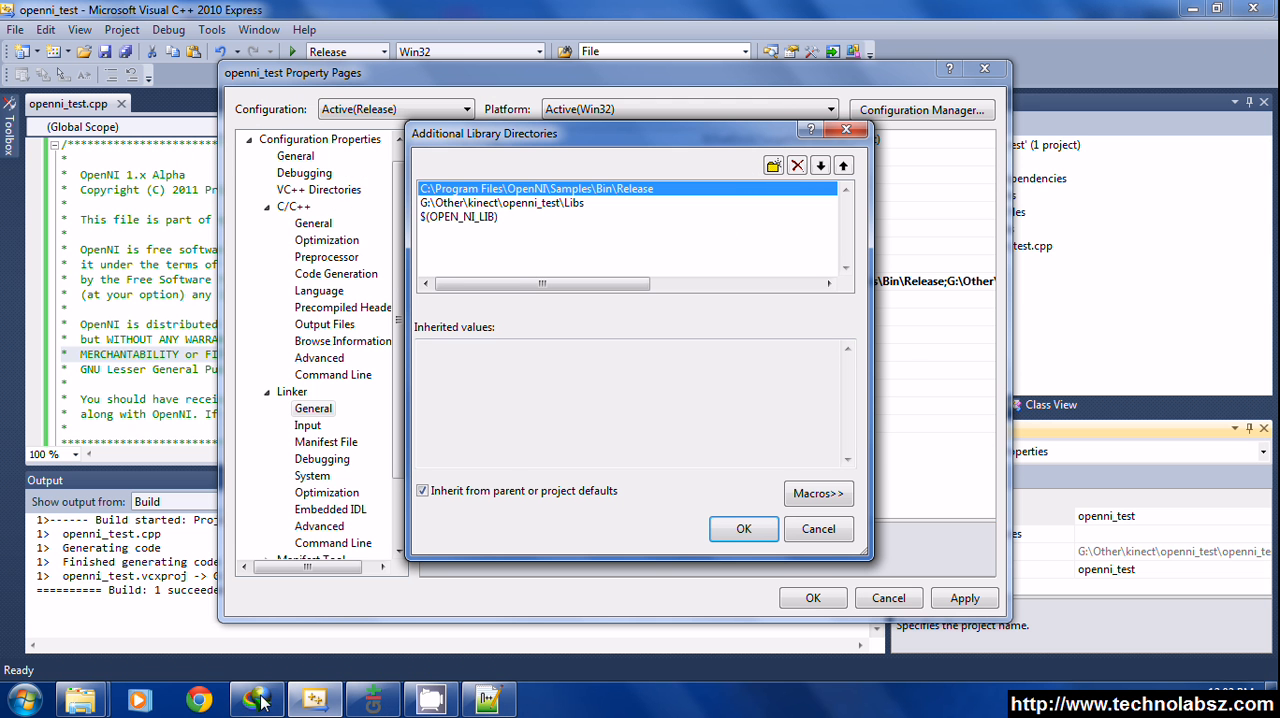
# Reach Environment Variables via Computer > Properties > Advanced settings and check the OPEN_NI system variables.
pyautogui.click(24, 698)
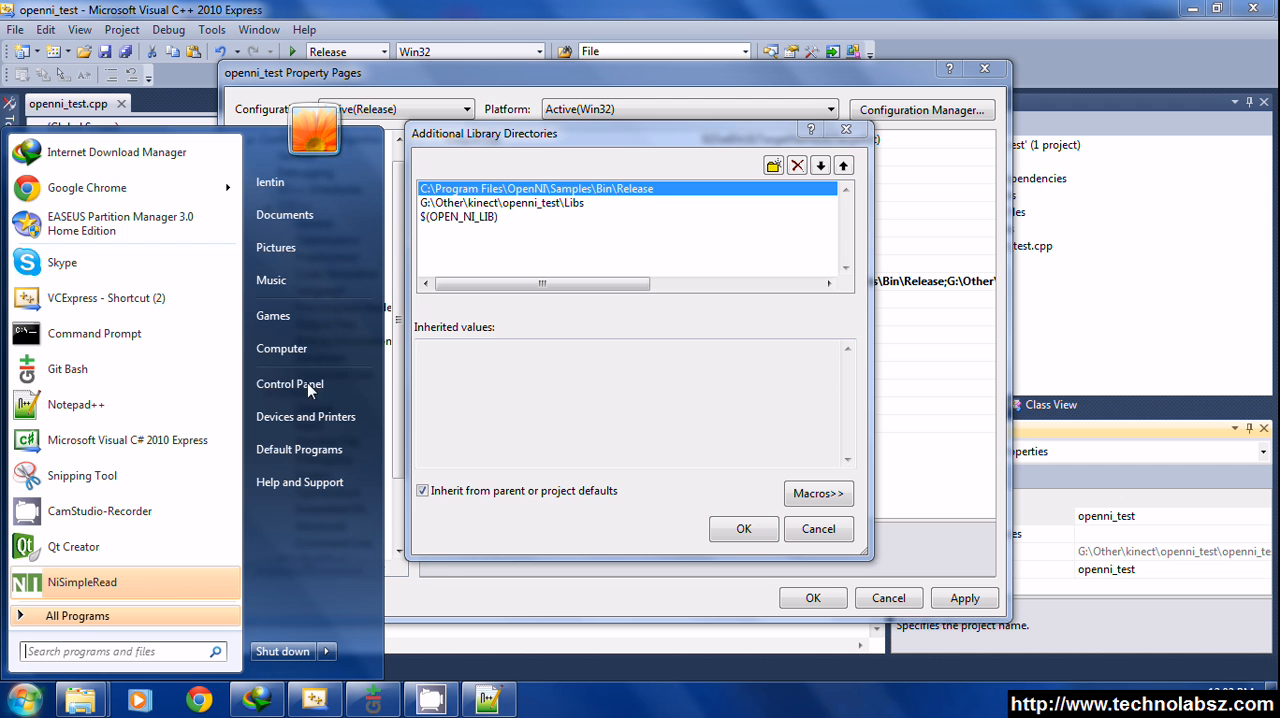
pyautogui.rightClick(282, 348)
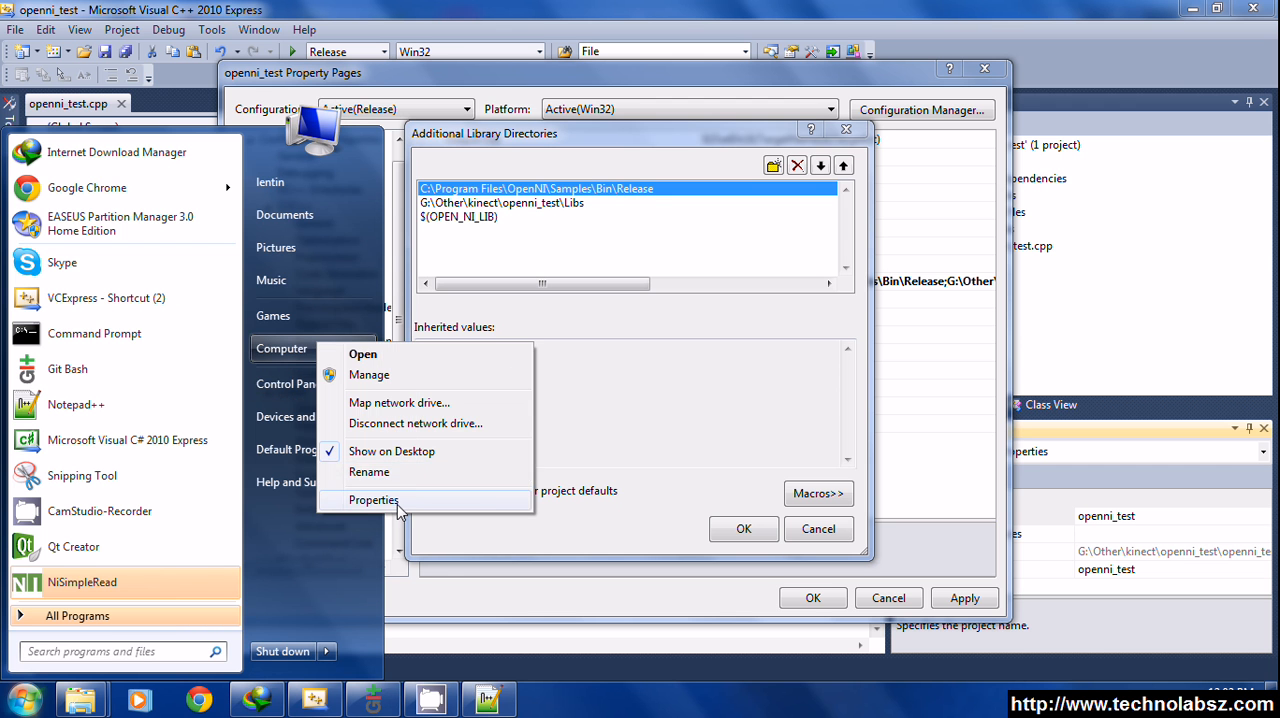
pyautogui.click(372, 500)
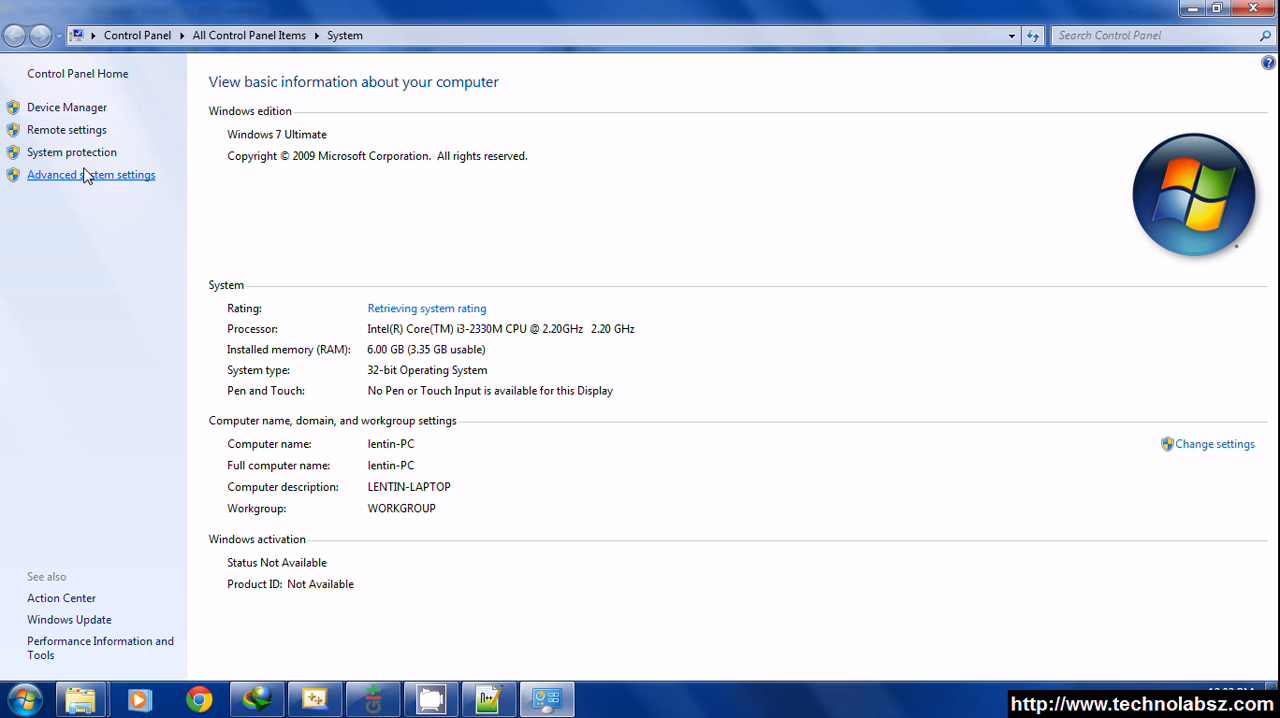
pyautogui.click(90, 174)
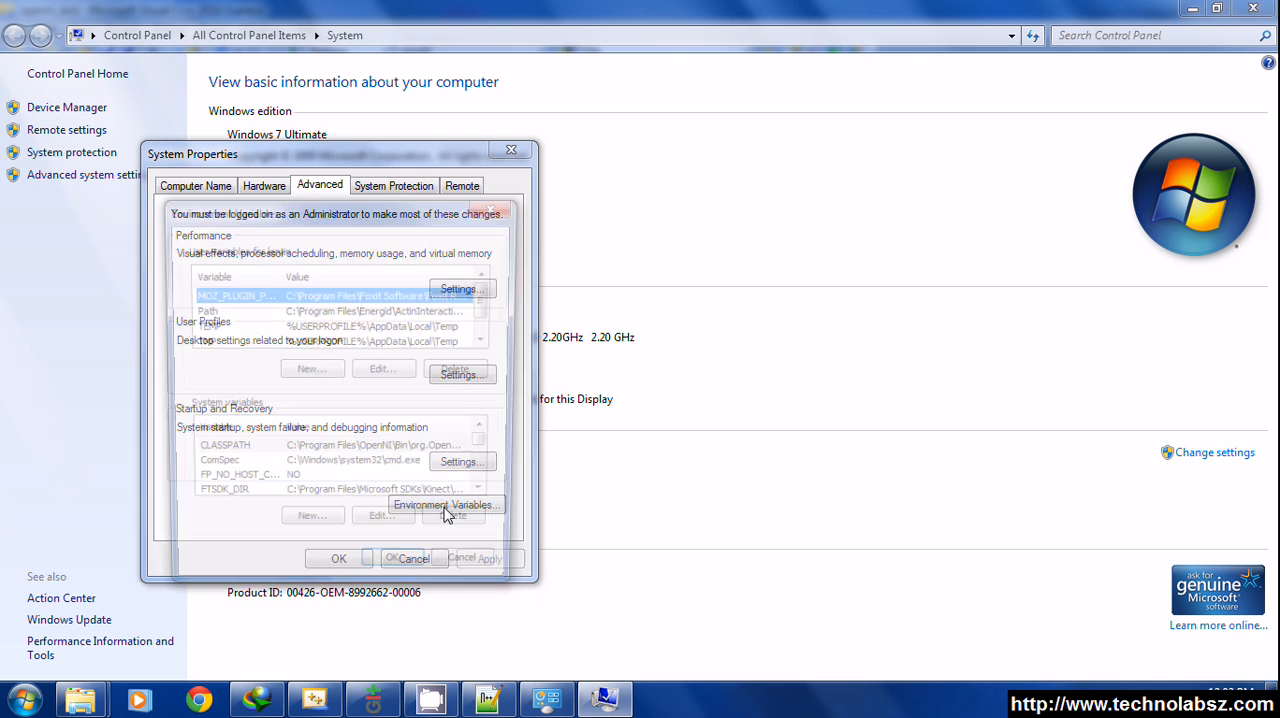
pyautogui.click(444, 504)
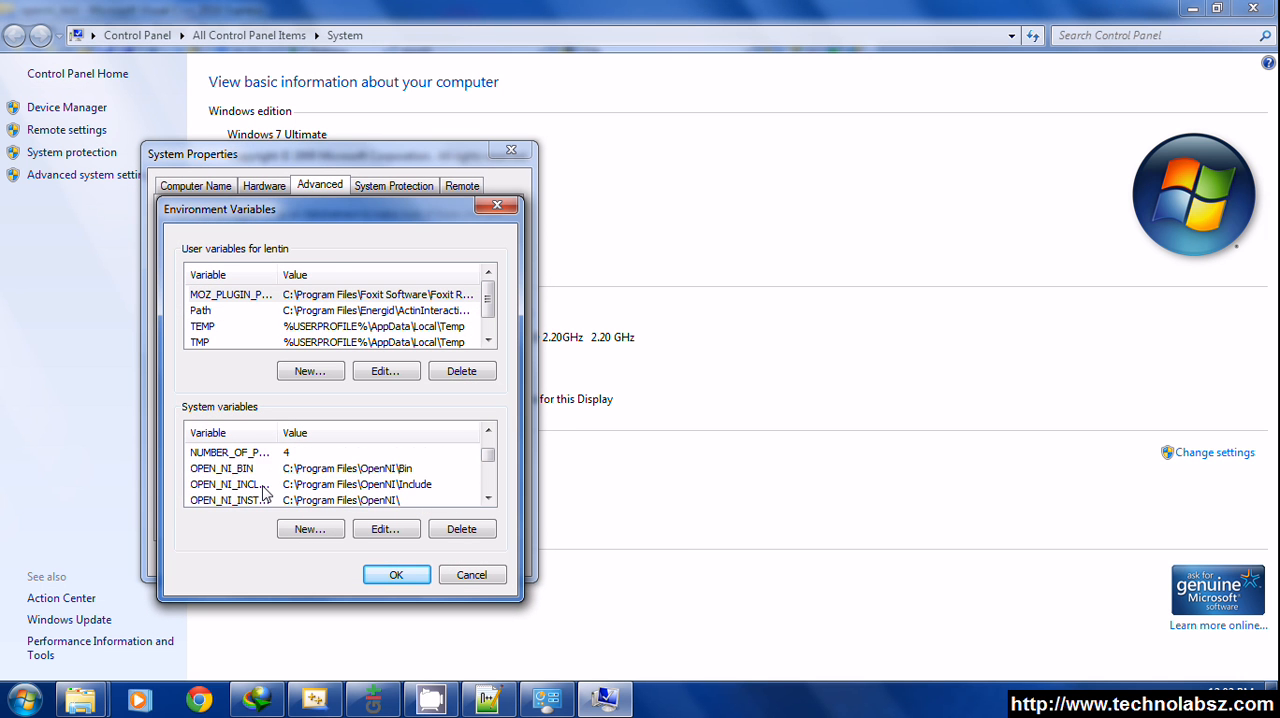
pyautogui.click(384, 528)
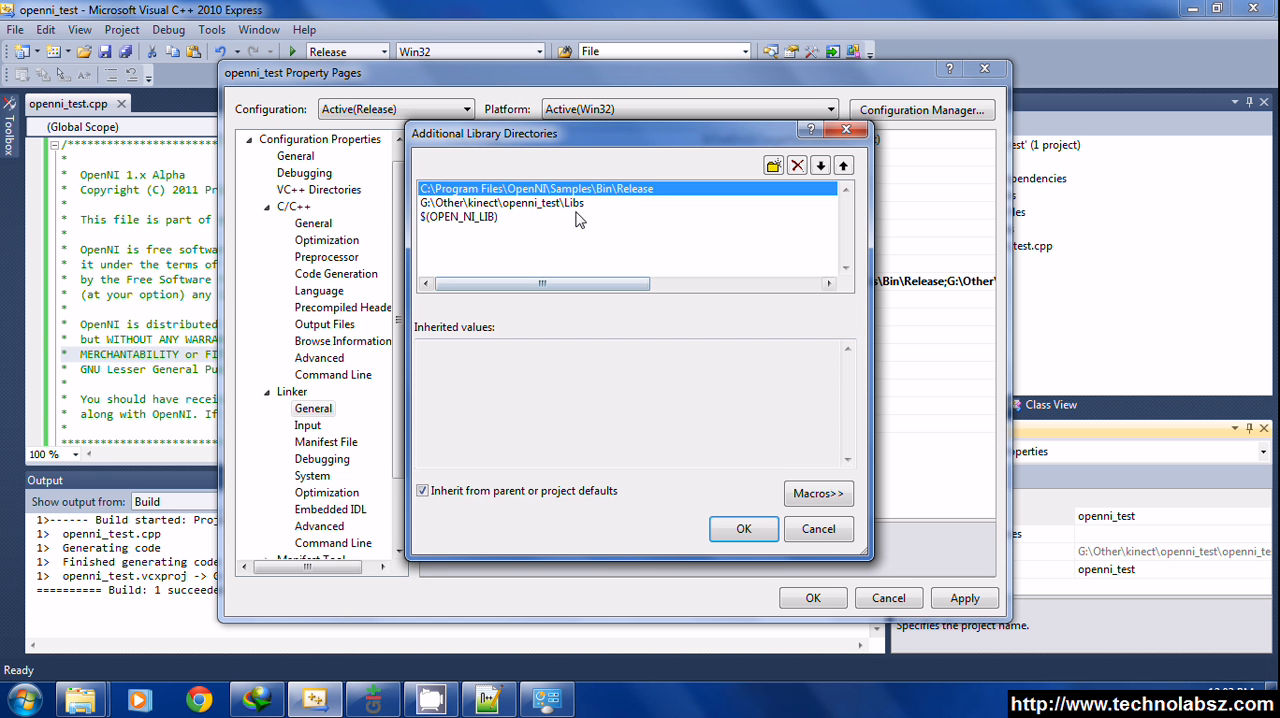
# Confirm the library directories and add openNI.lib and glut32.lib under Linker > Input dependencies.
pyautogui.click(500, 202)
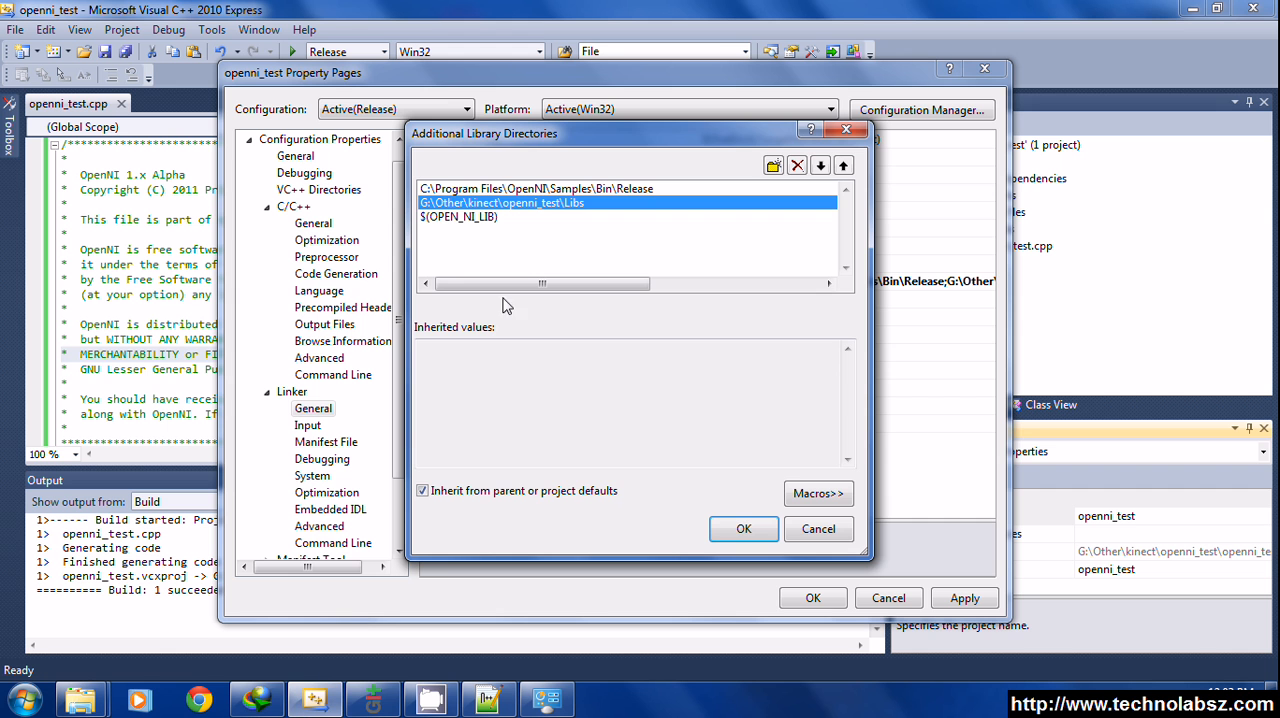
pyautogui.click(744, 528)
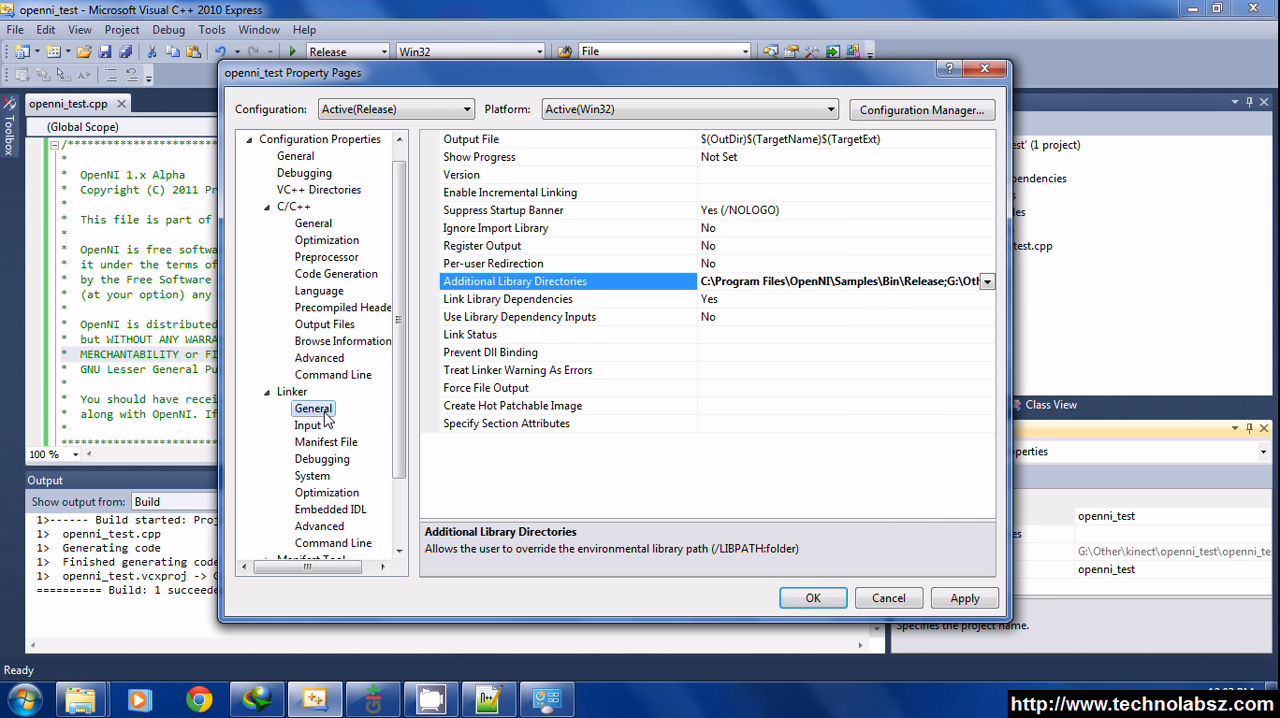
pyautogui.click(308, 426)
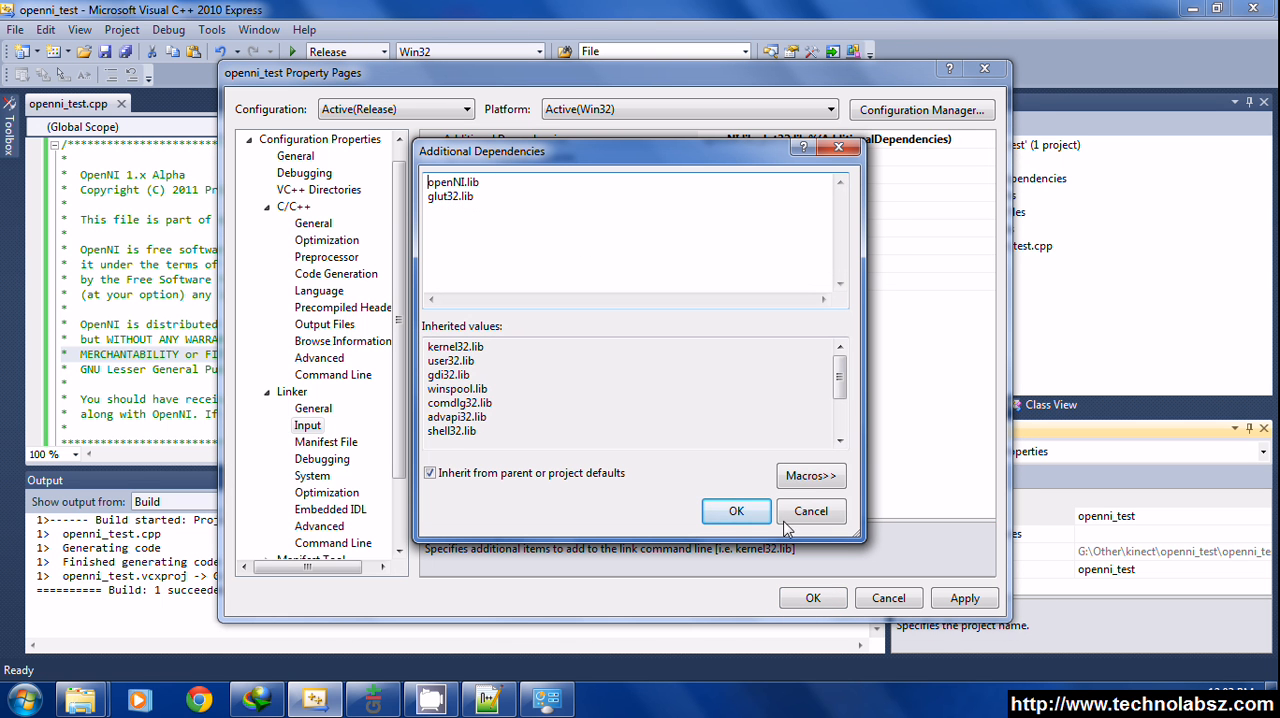
pyautogui.click(736, 512)
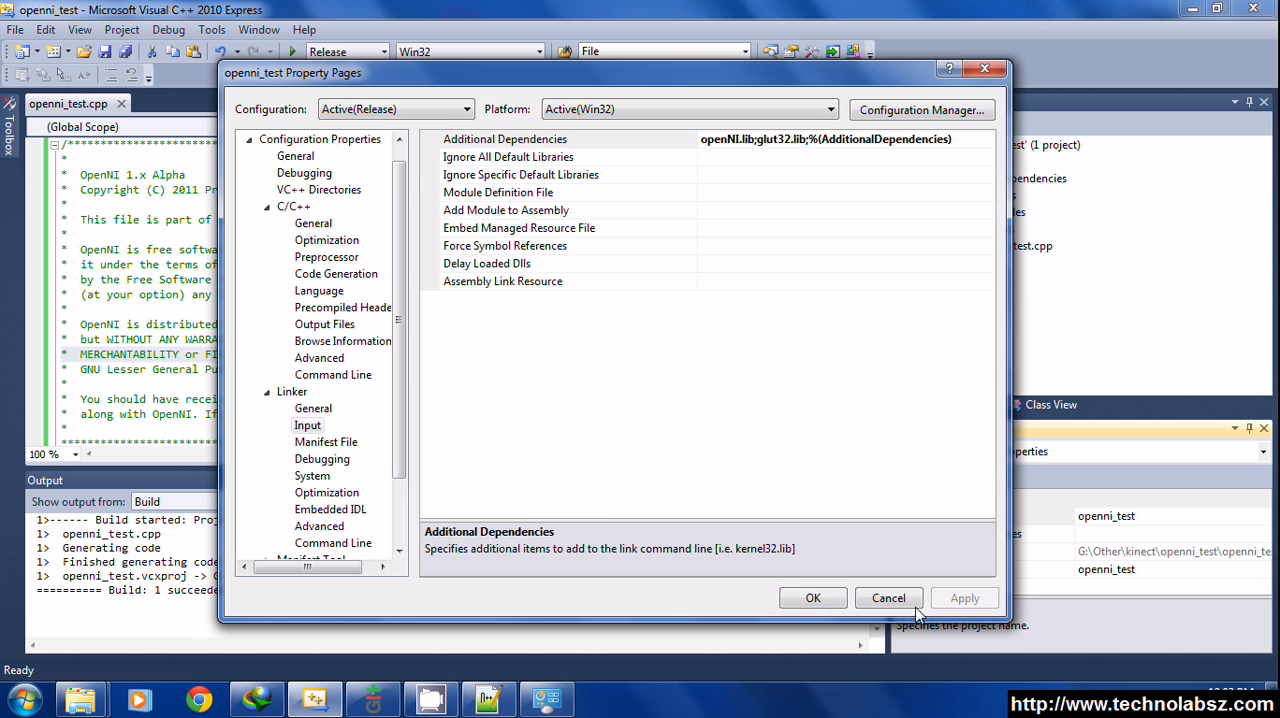
# Close Property Pages, view the SAMPLE_XML_PATH define and check the project's Data folder in Explorer.
pyautogui.click(888, 596)
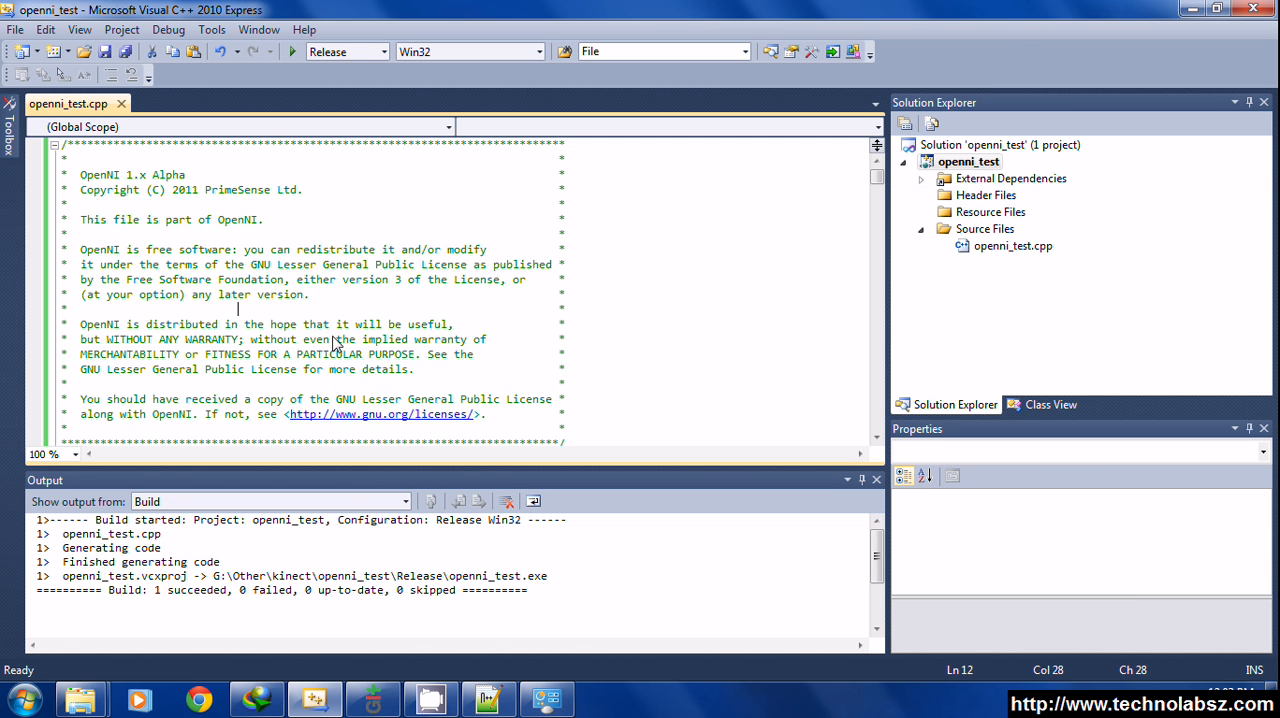
pyautogui.scroll(-3)
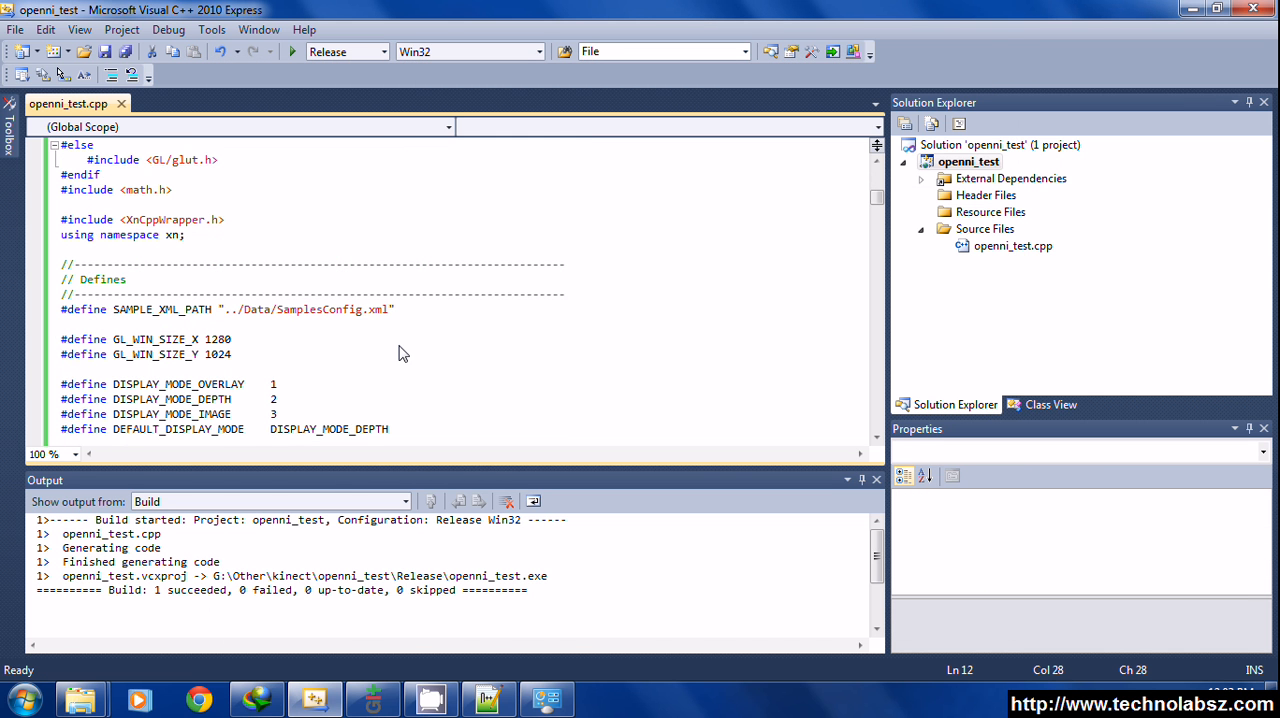
pyautogui.moveTo(230, 320)
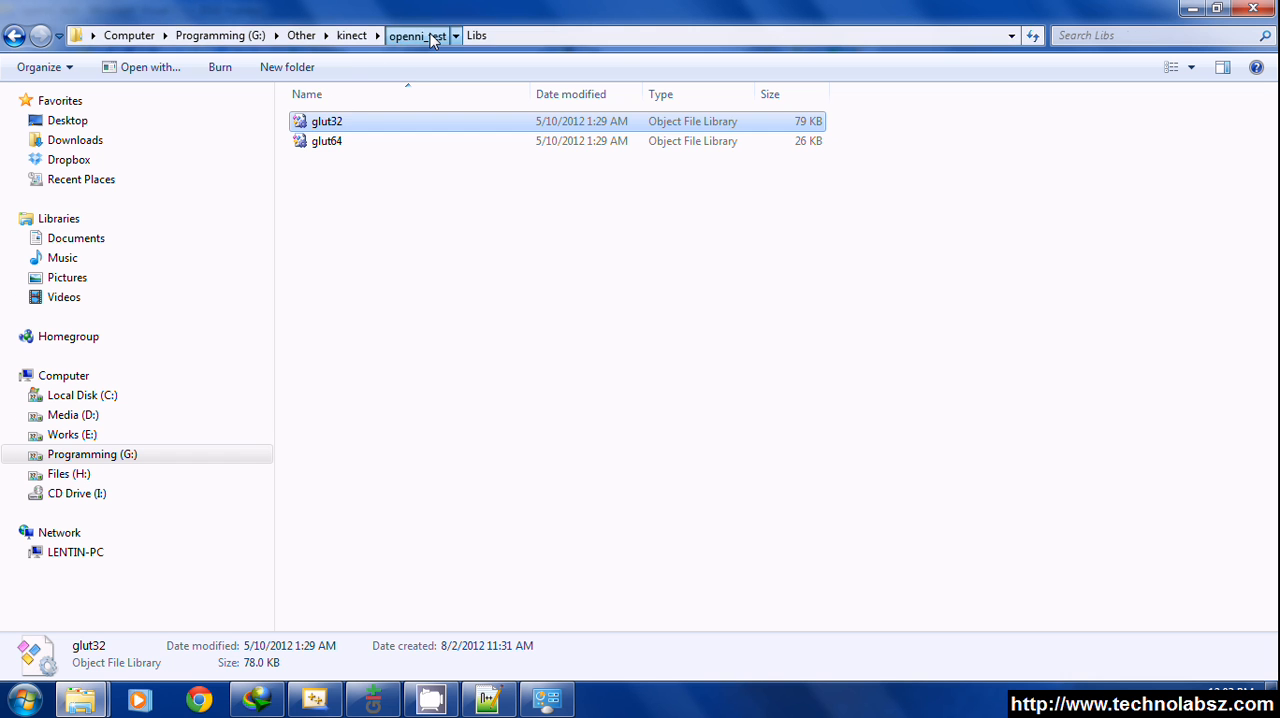
pyautogui.click(416, 36)
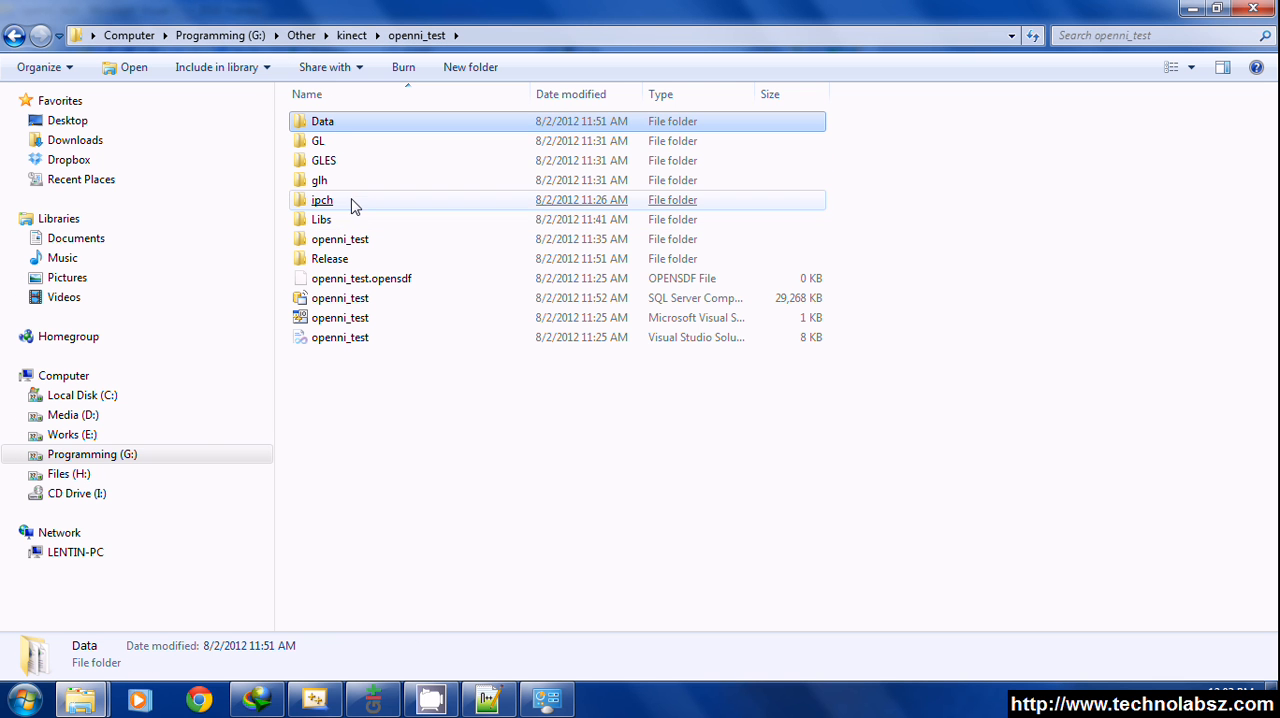
pyautogui.doubleClick(328, 258)
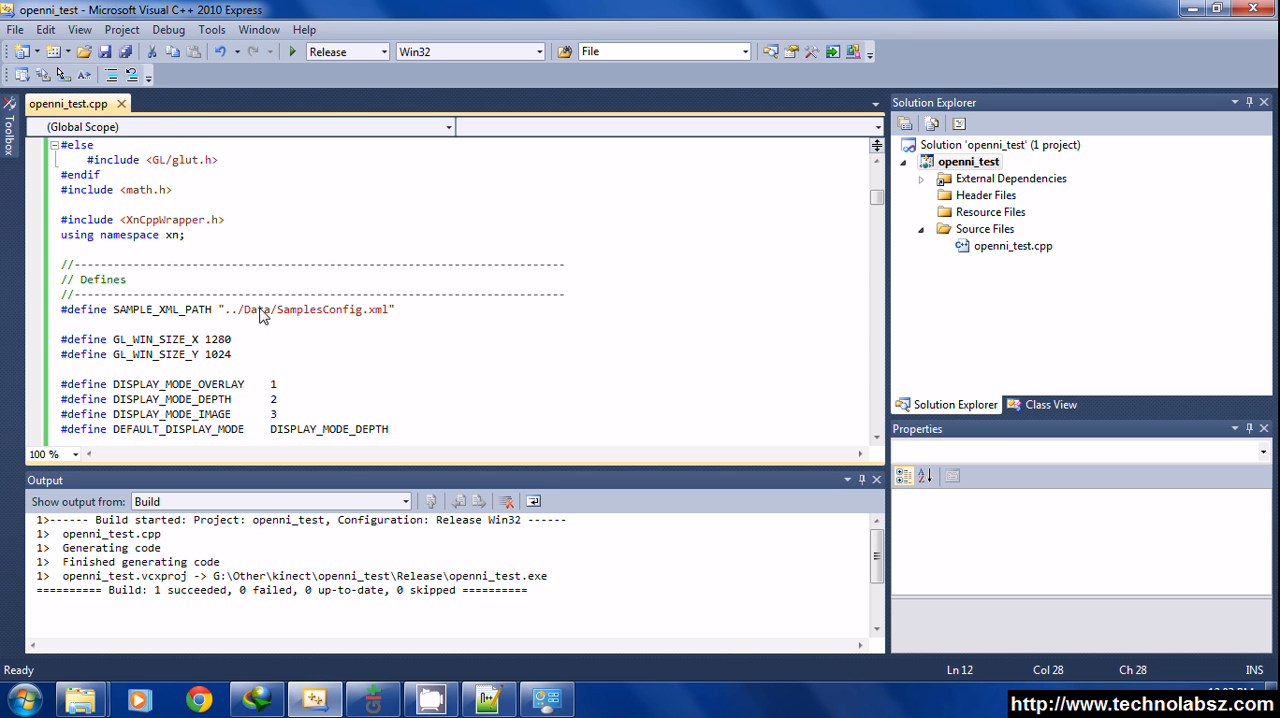
pyautogui.moveTo(302, 316)
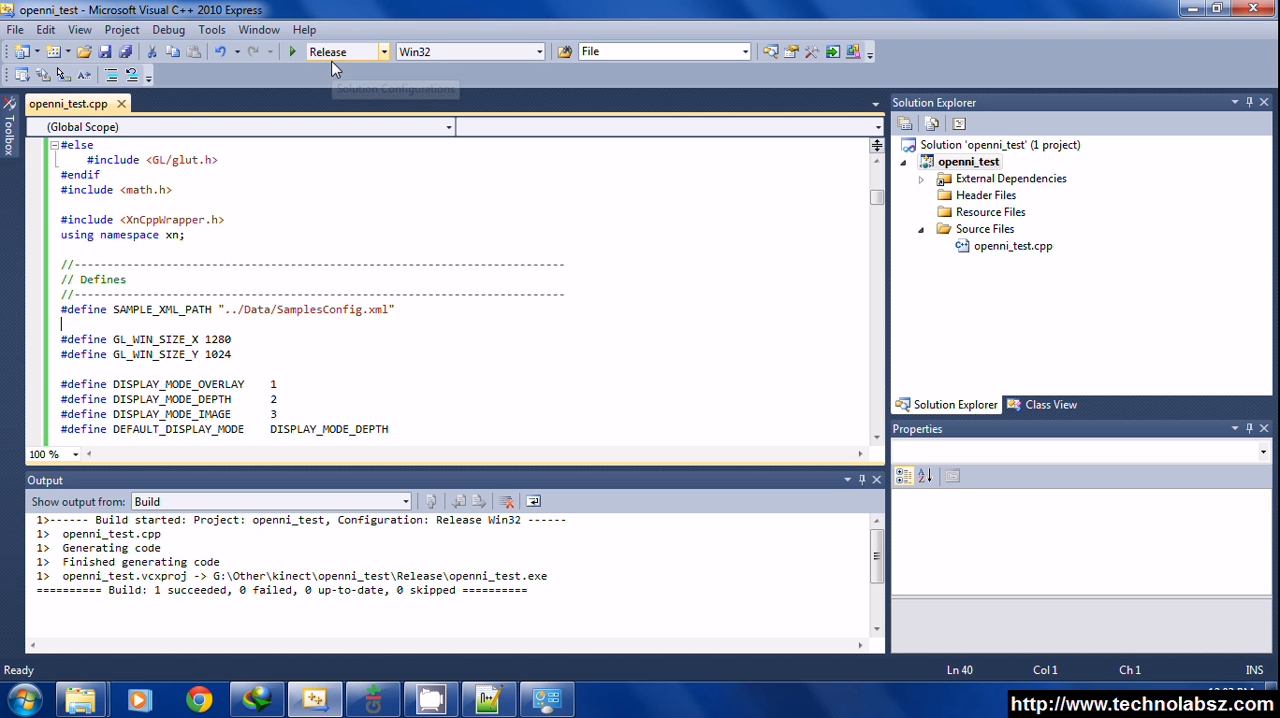
pyautogui.moveTo(372, 62)
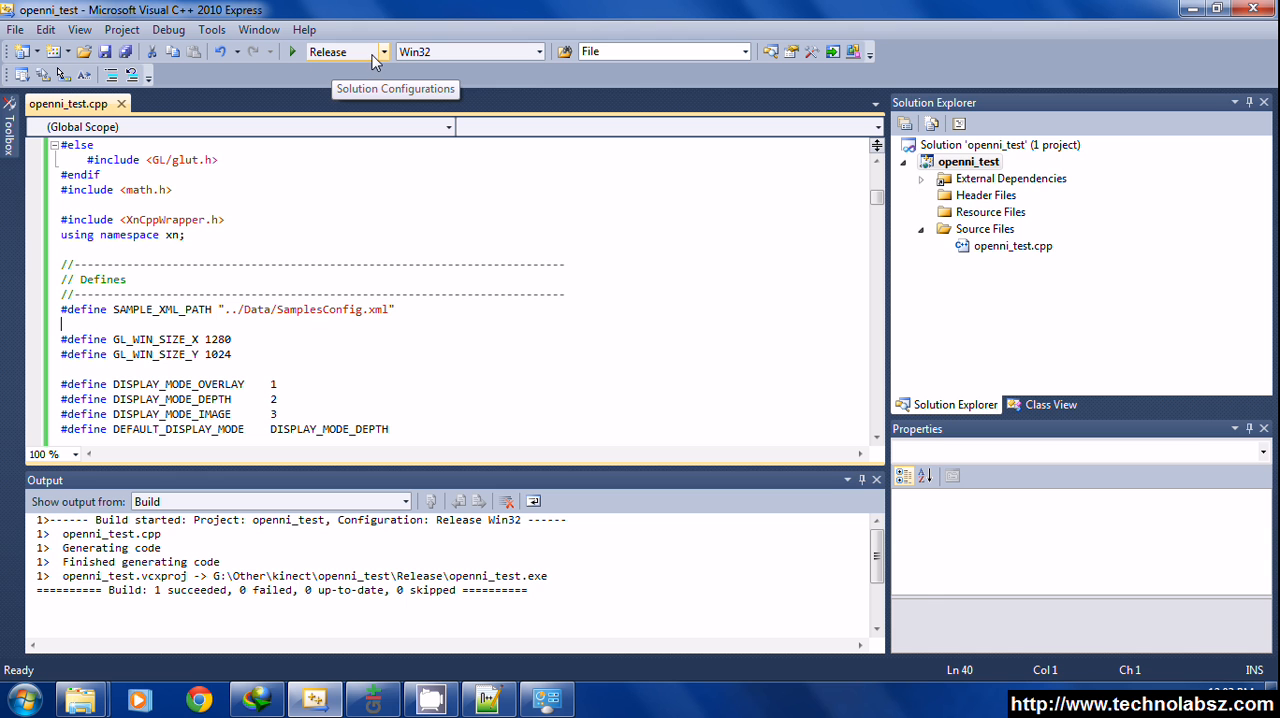
# Run openni_test.exe from a command prompt in G:\Other\kinect\openni_test\Release.
pyautogui.rightClick(968, 160)
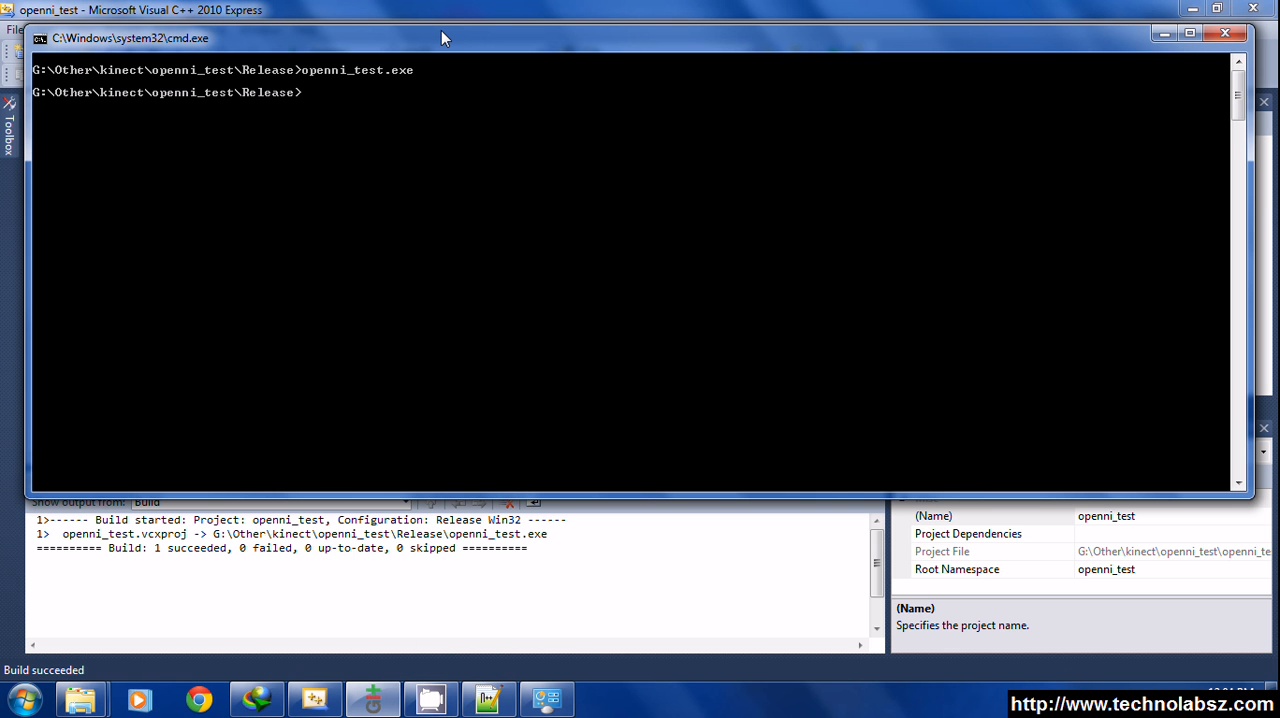
pyautogui.write('openni_test.exe')
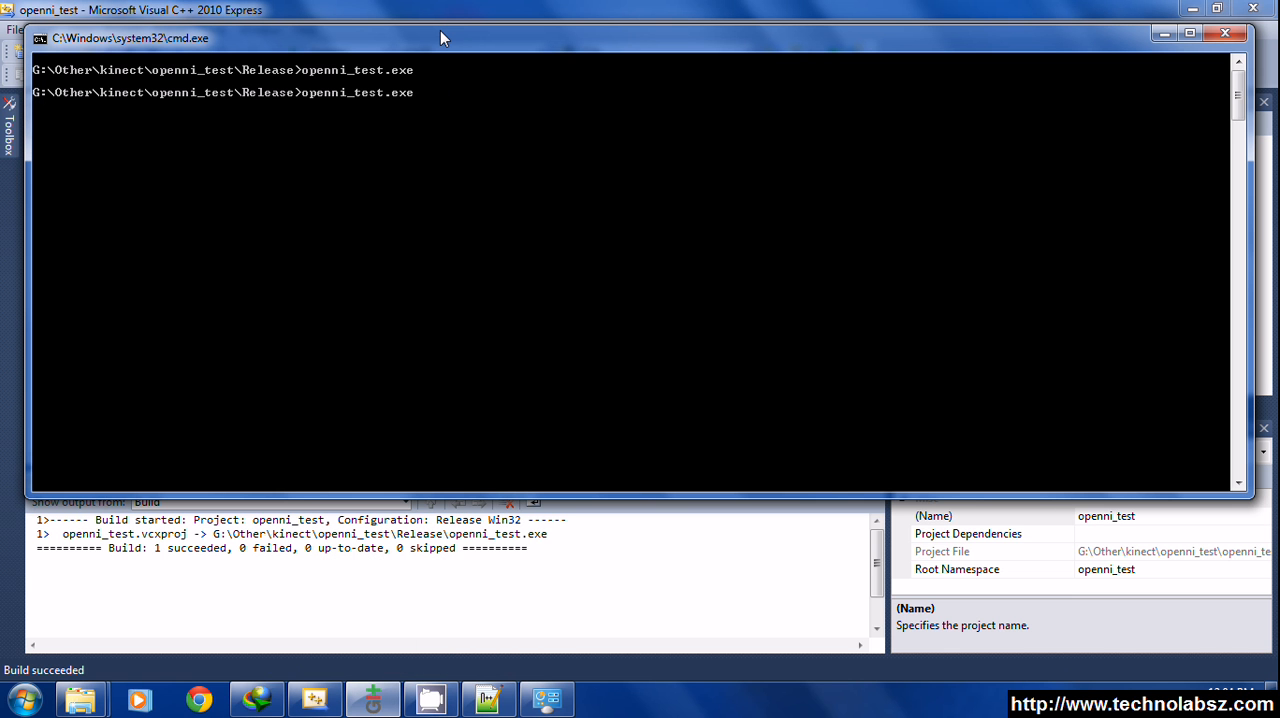